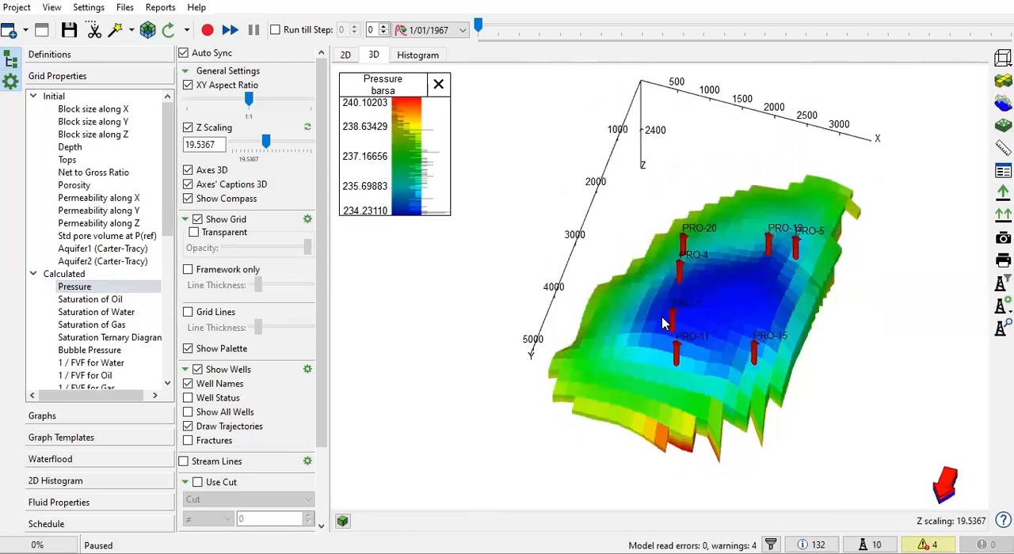
Orbit the pressure-colored 3D grid model to view it from other angles
left_click_drag(661, 323, 720, 246)
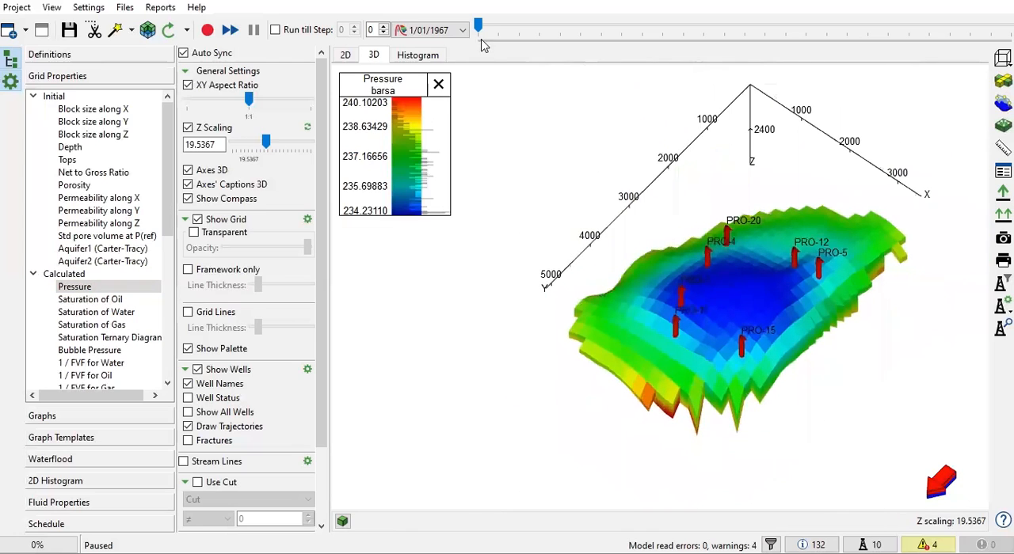
left_click_drag(476, 24, 918, 25)
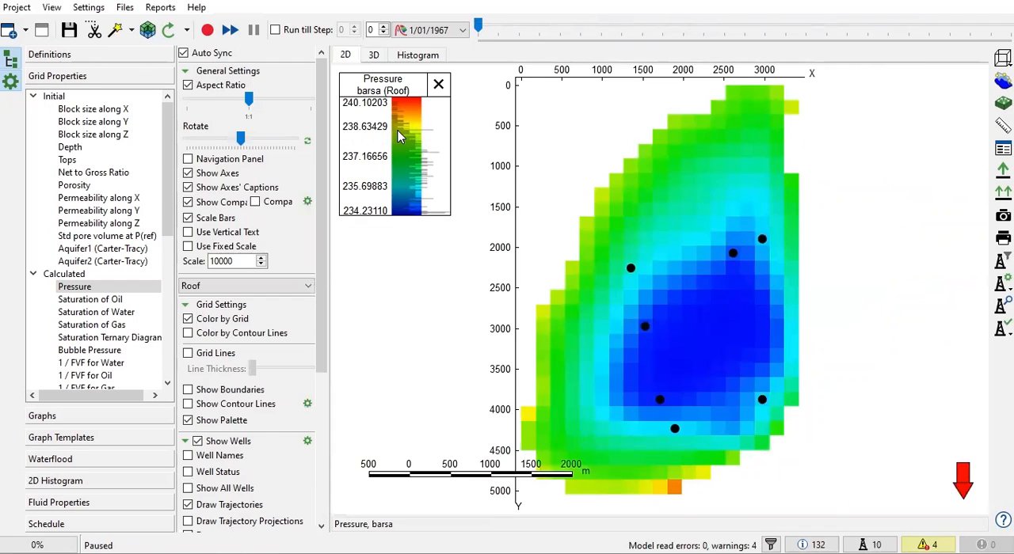
mouse_move(613, 323)
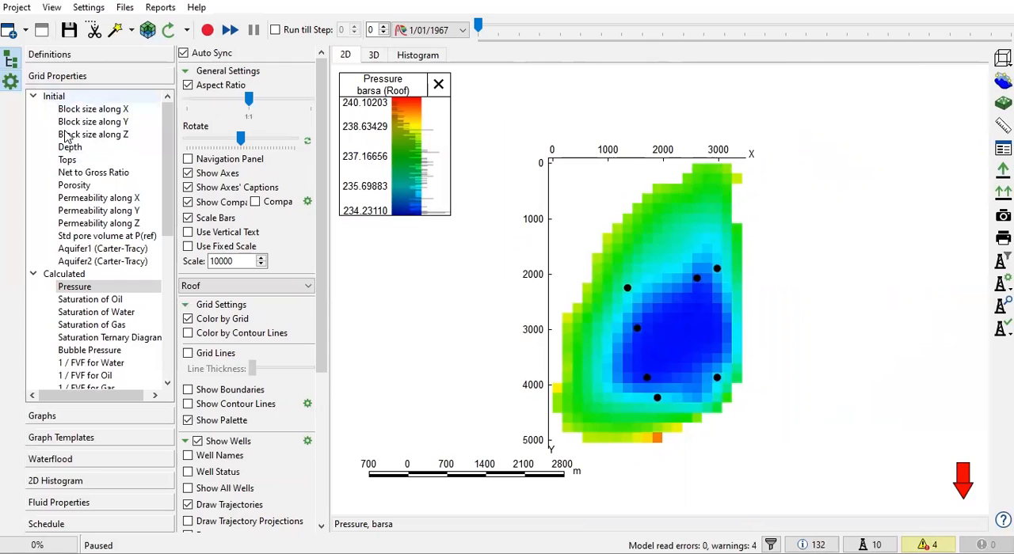
Map block size along X and Z, then net-to-gross ratio, then porosity
left_click(92, 109)
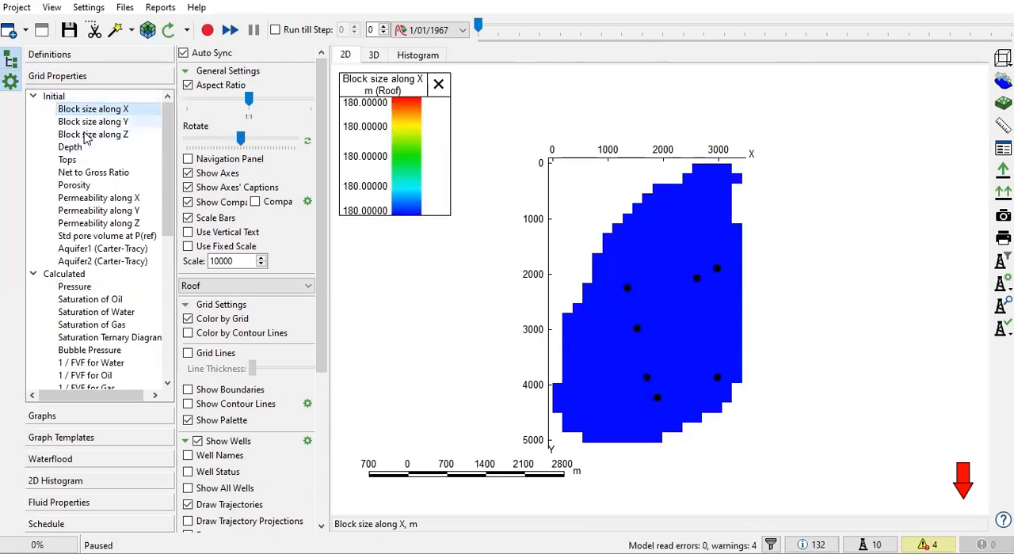
left_click(93, 134)
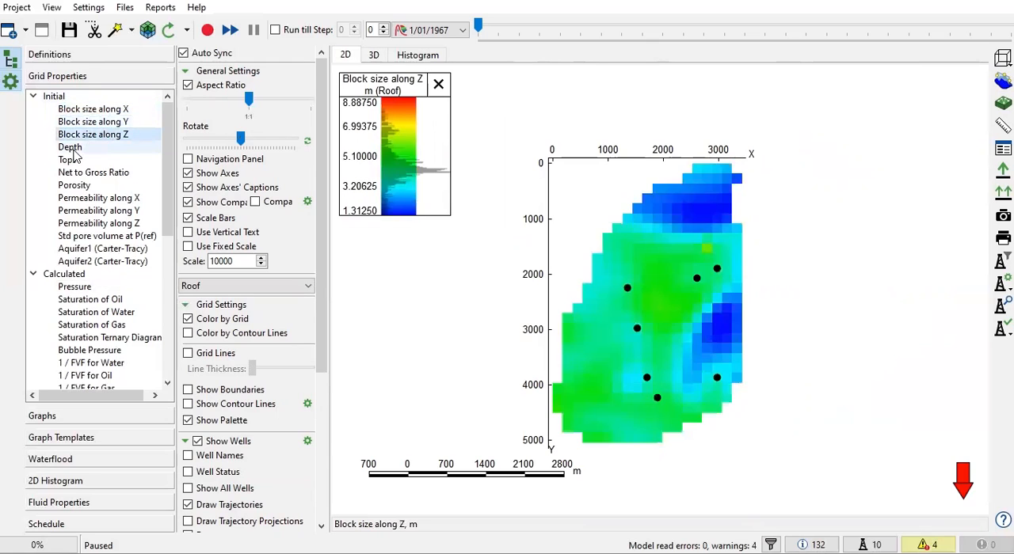
left_click(93, 172)
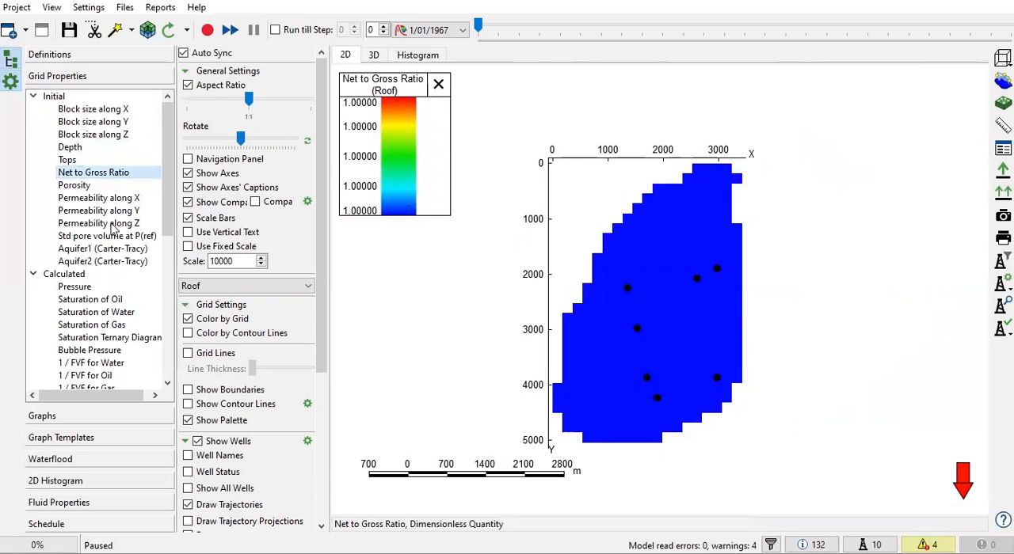
left_click(74, 185)
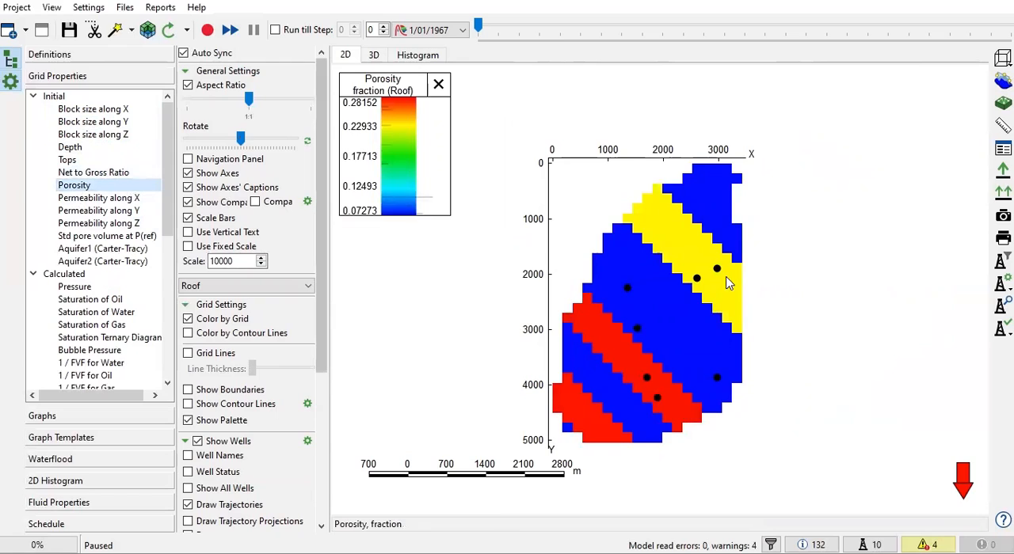
mouse_move(621, 368)
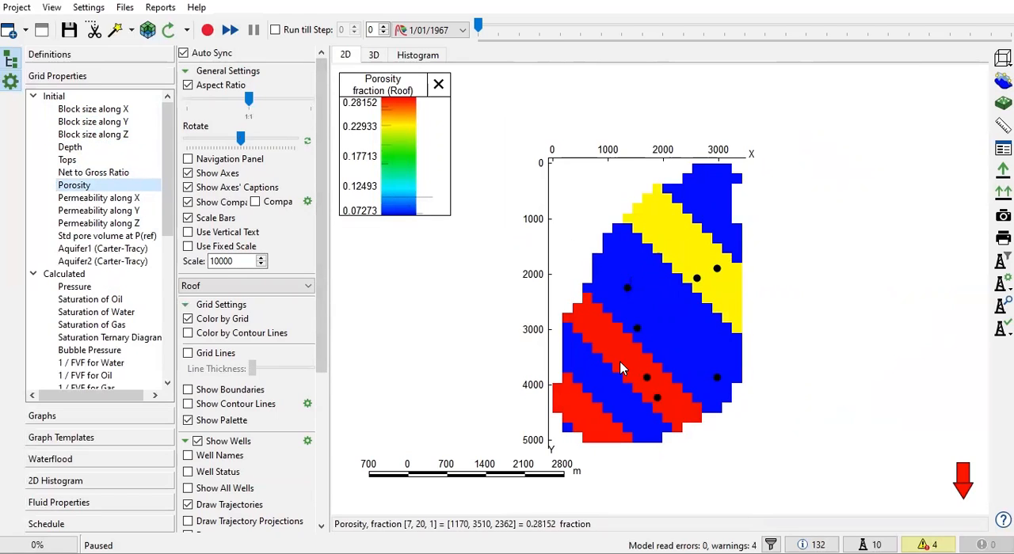
mouse_move(663, 224)
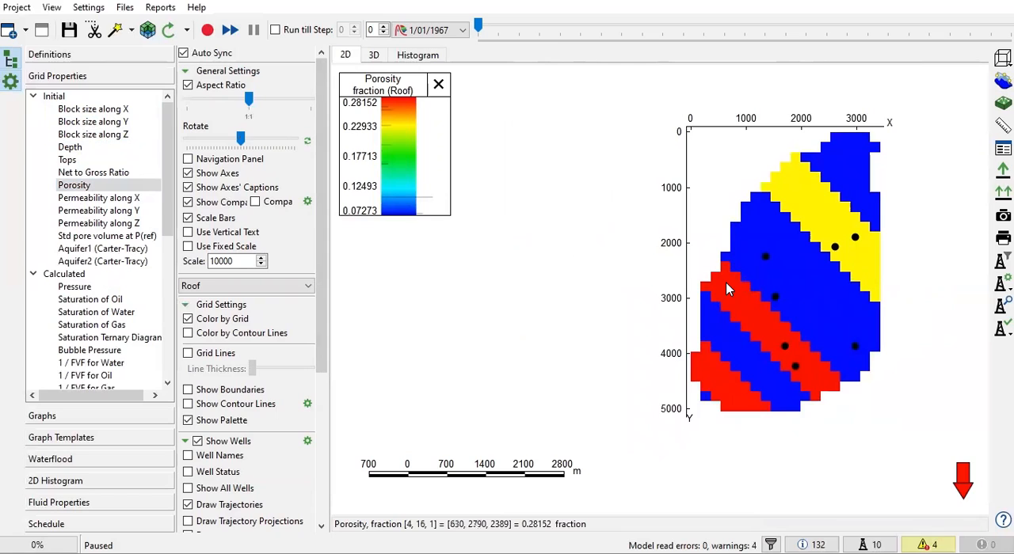
mouse_move(741, 275)
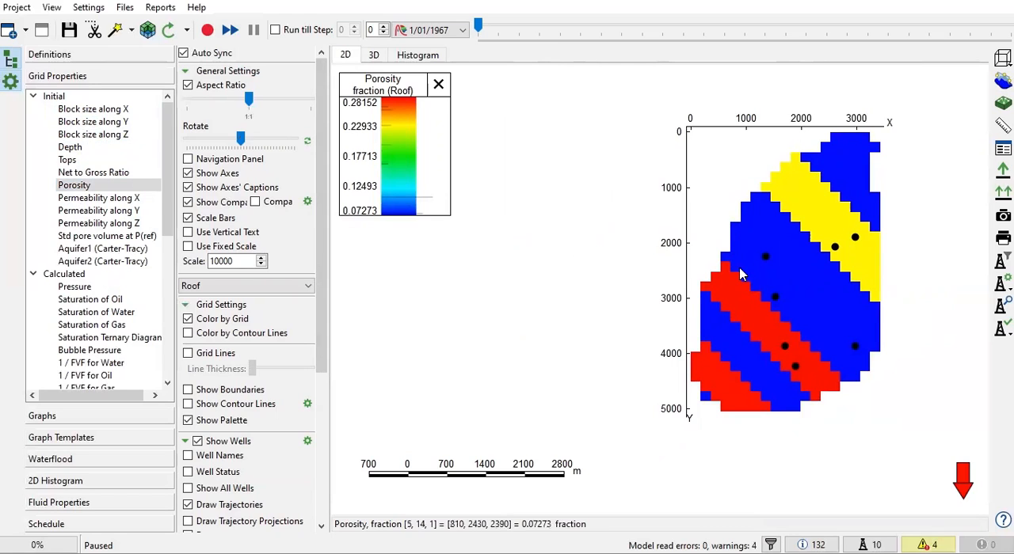
Map permeability along X, standard pore volume, oil saturation, then water and oil relative permeability
left_click(98, 198)
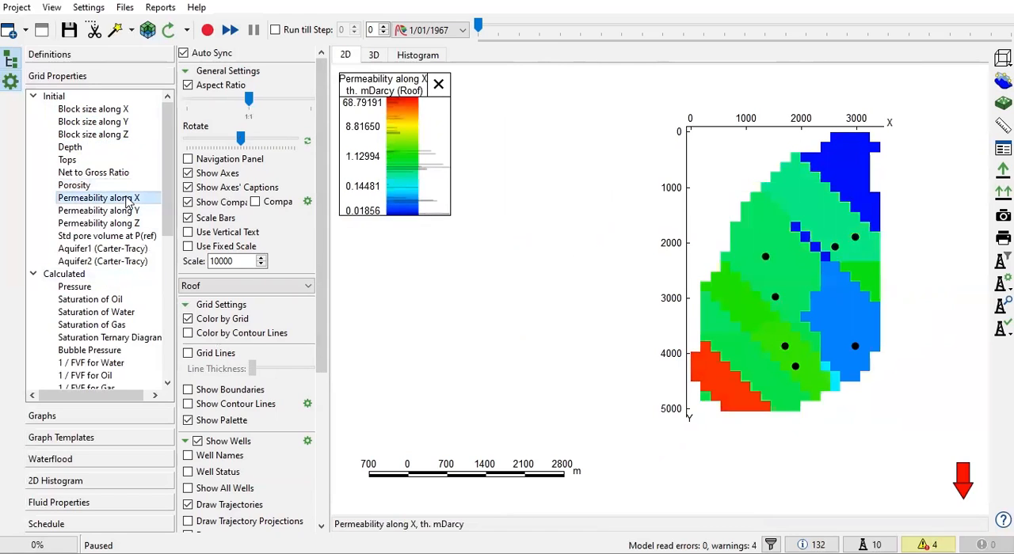
mouse_move(89, 235)
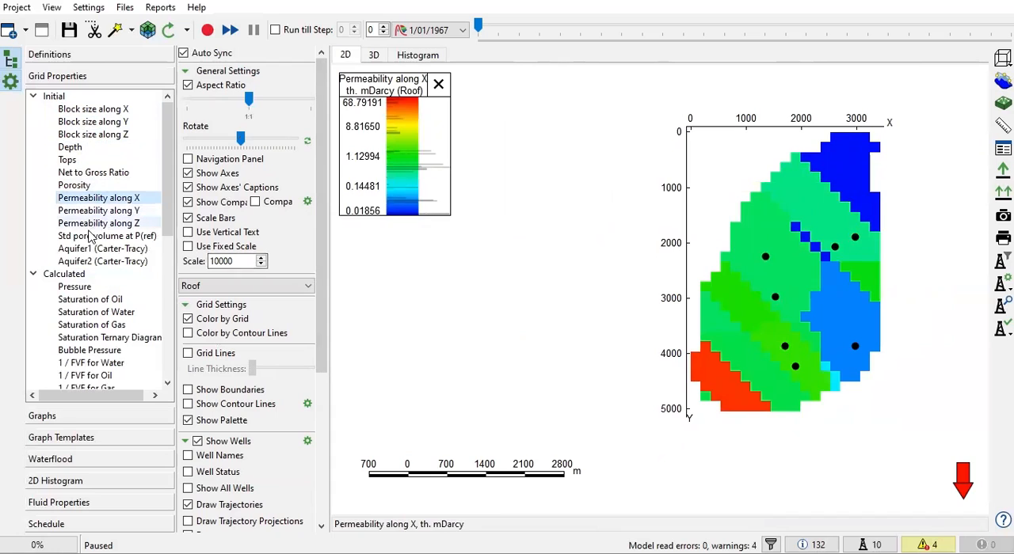
left_click(107, 236)
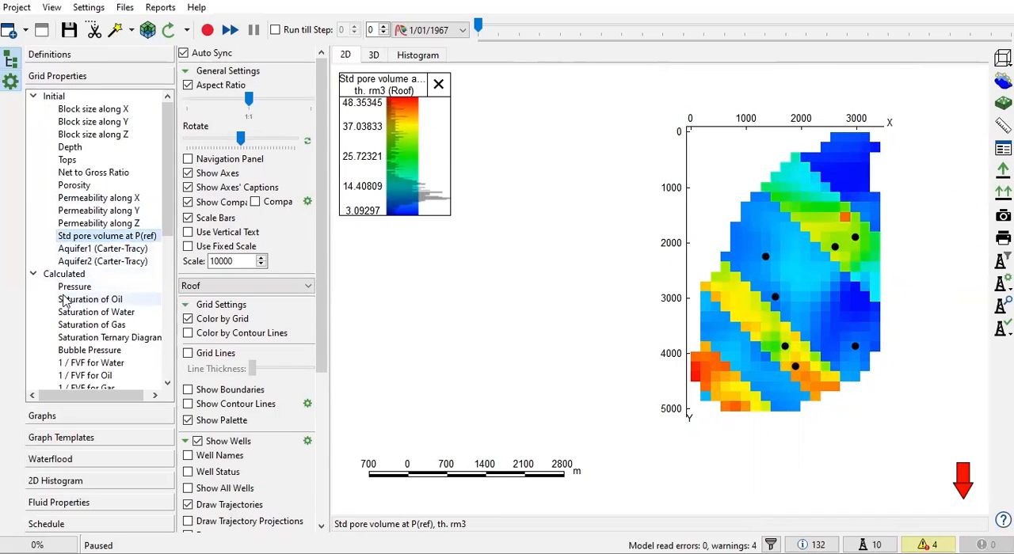
scroll("down", 3)
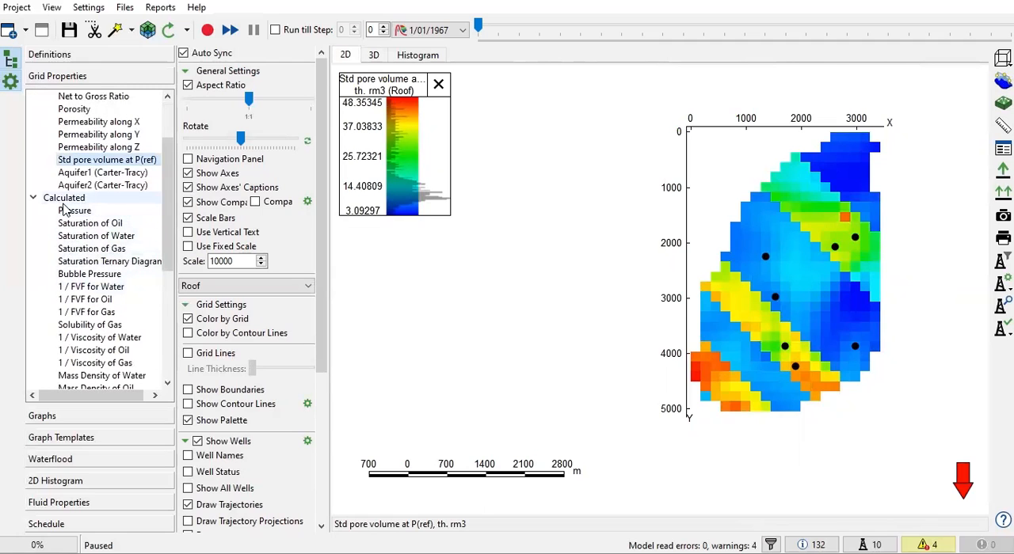
left_click(89, 223)
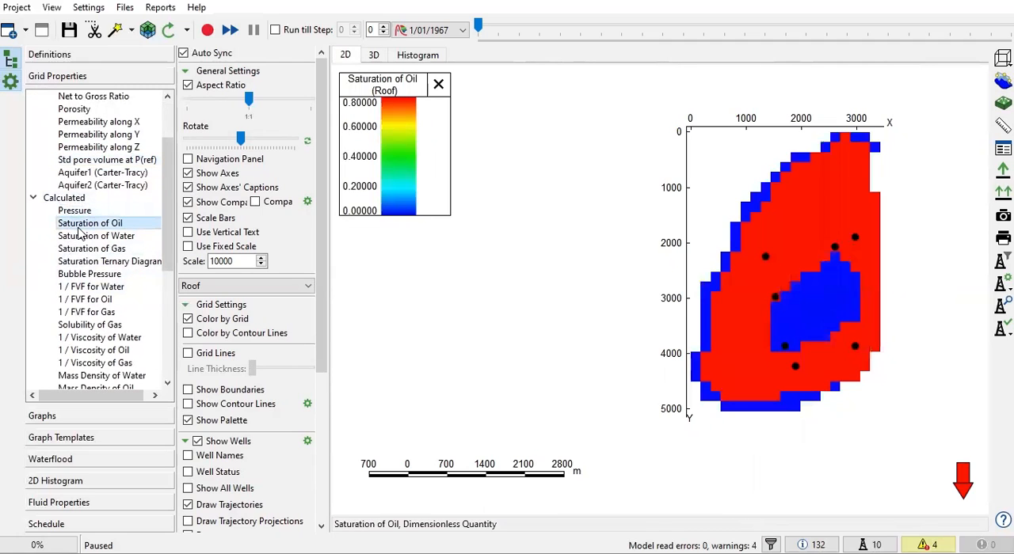
scroll("down", 3)
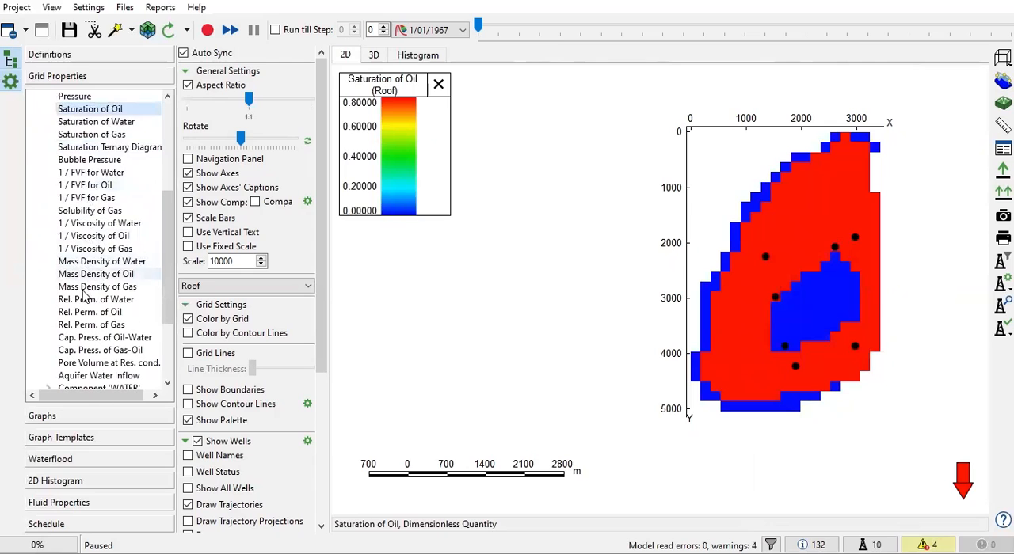
left_click(96, 299)
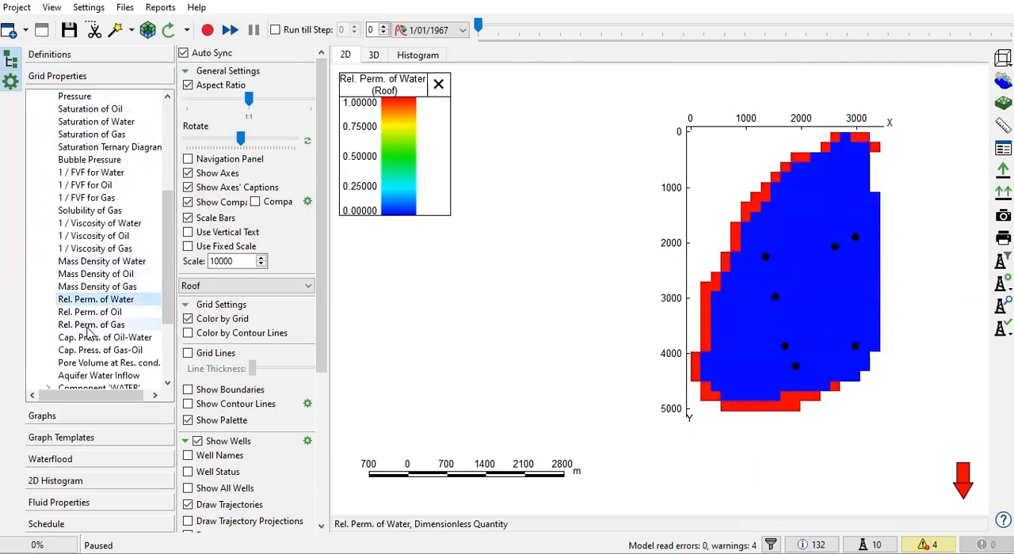
left_click(91, 197)
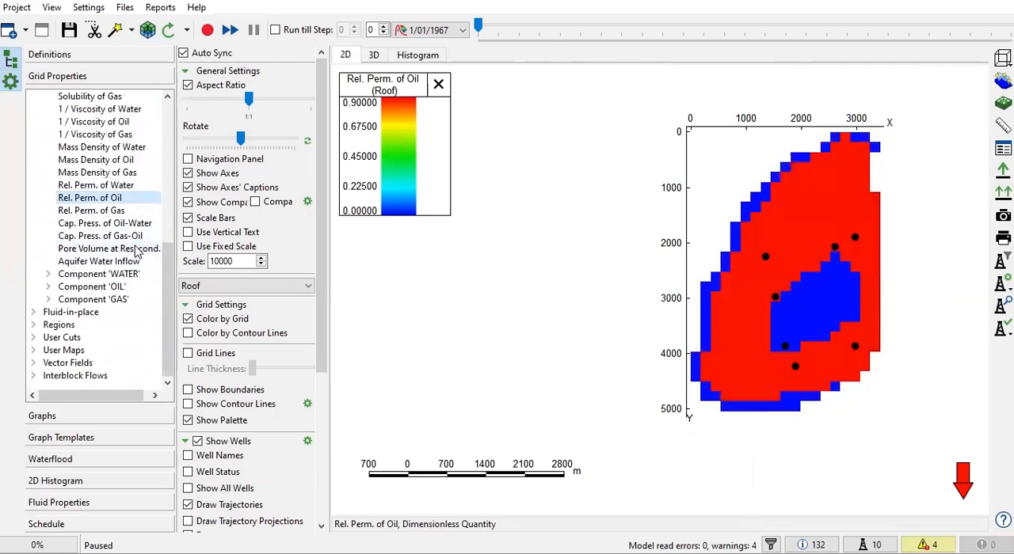
mouse_move(139, 253)
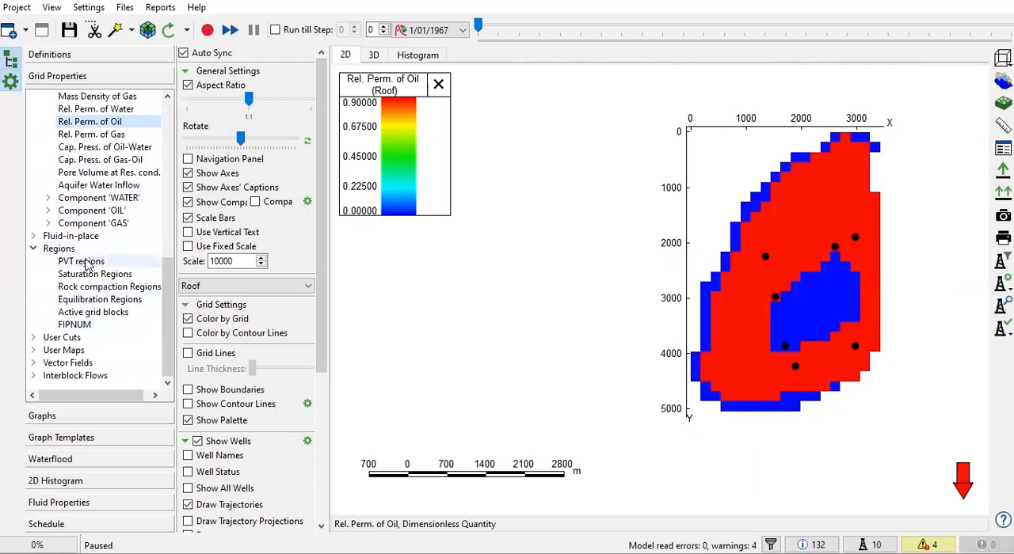
mouse_move(80, 261)
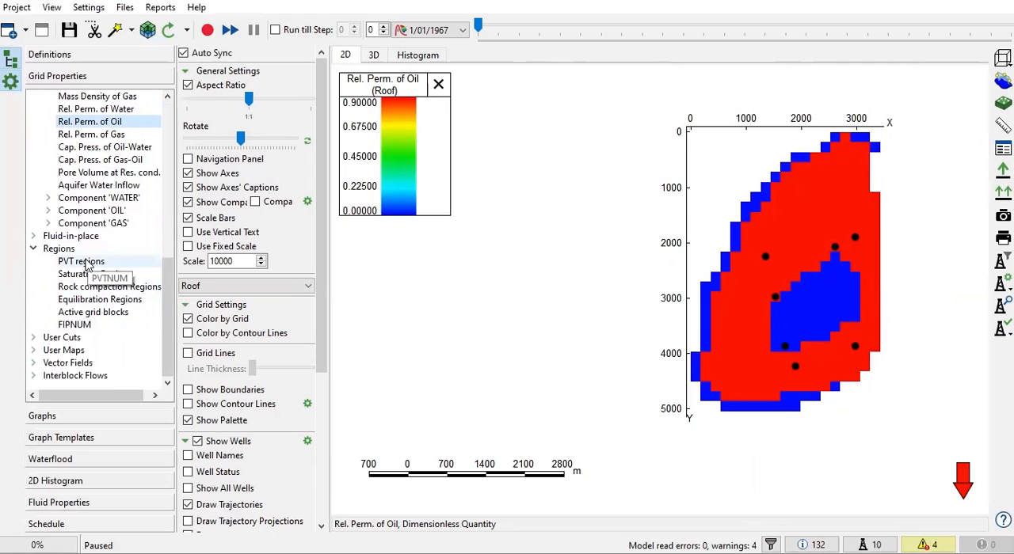
Map PVT, saturation, rock compaction and equilibration regions, active grid blocks, then FIPNUM
left_click(81, 261)
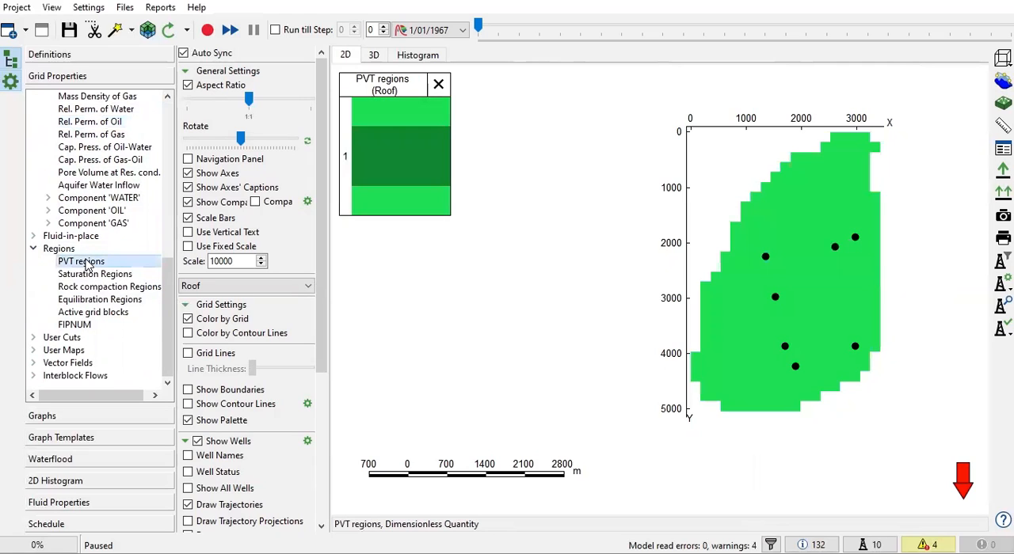
mouse_move(699, 253)
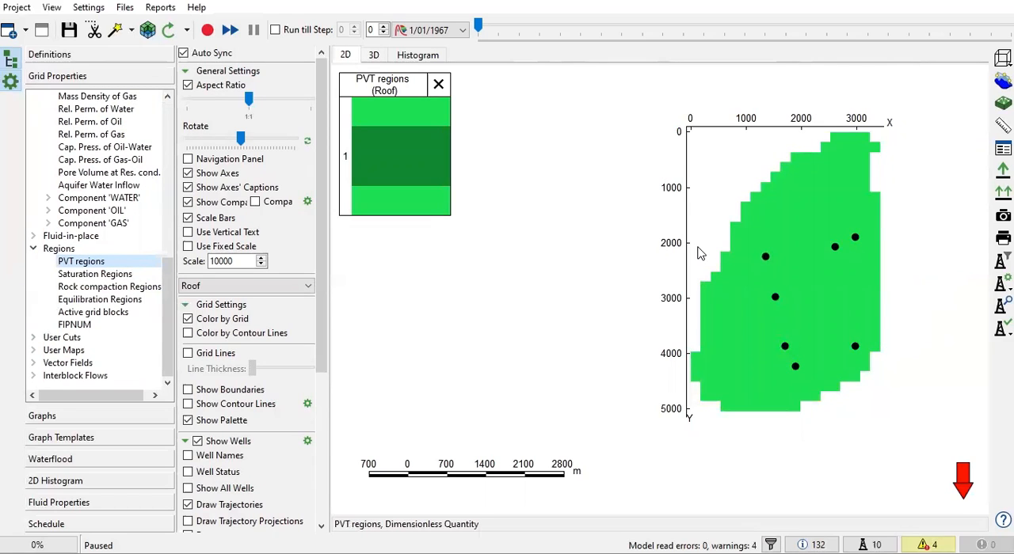
mouse_move(883, 180)
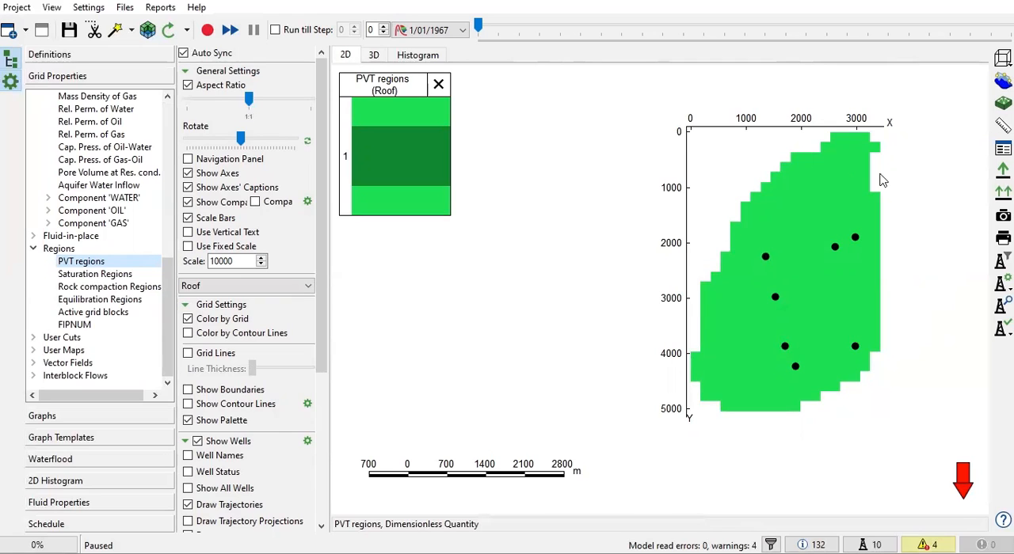
mouse_move(812, 325)
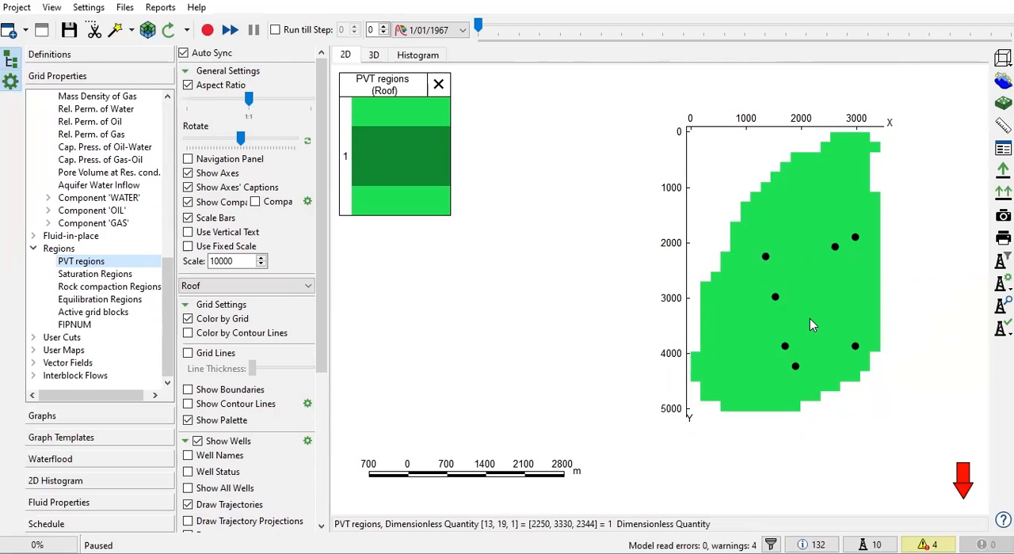
mouse_move(122, 227)
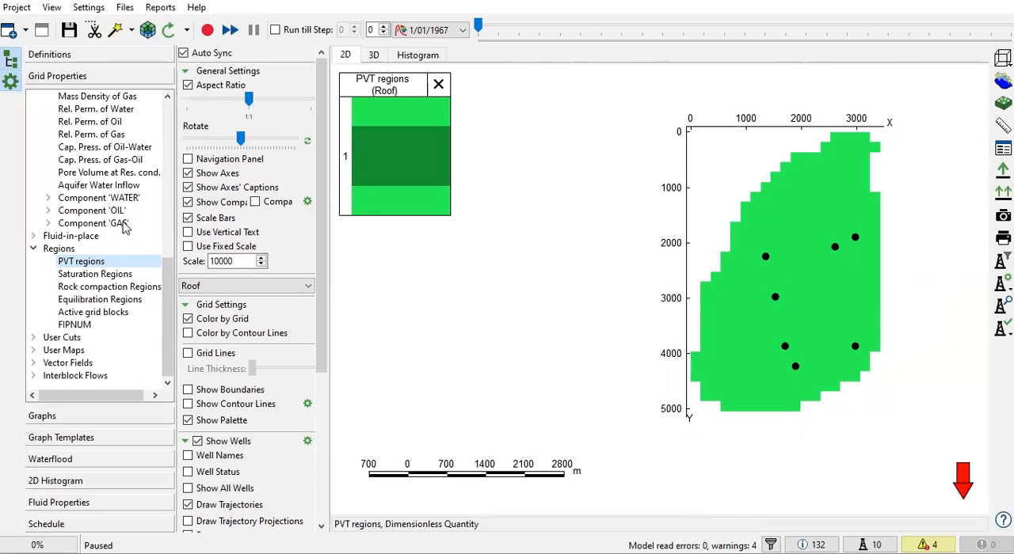
left_click(94, 273)
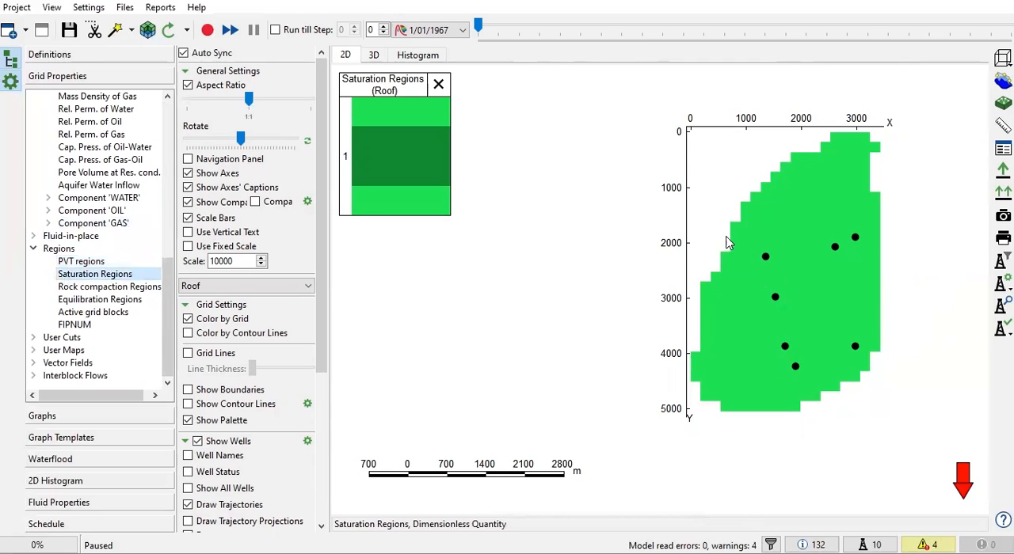
left_click(109, 286)
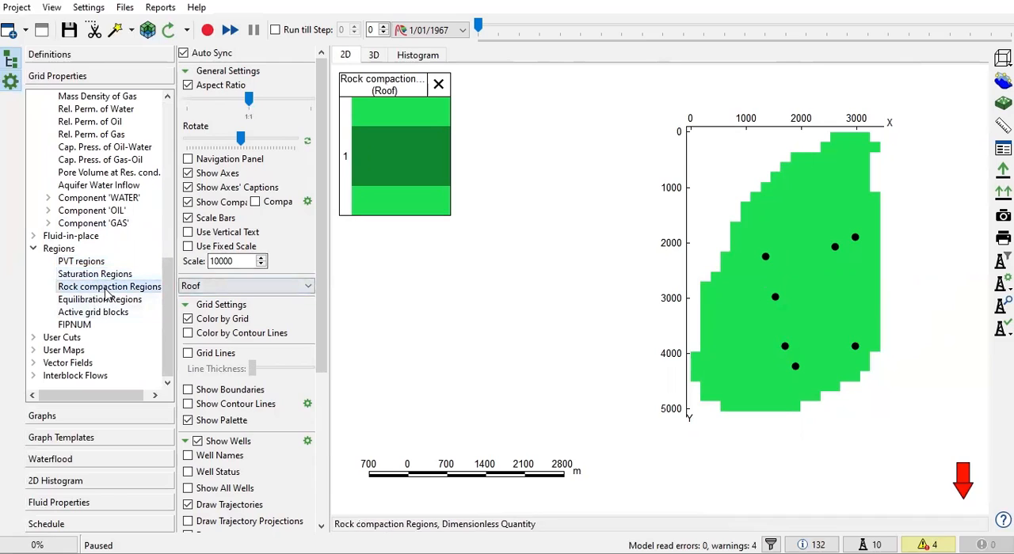
left_click(99, 299)
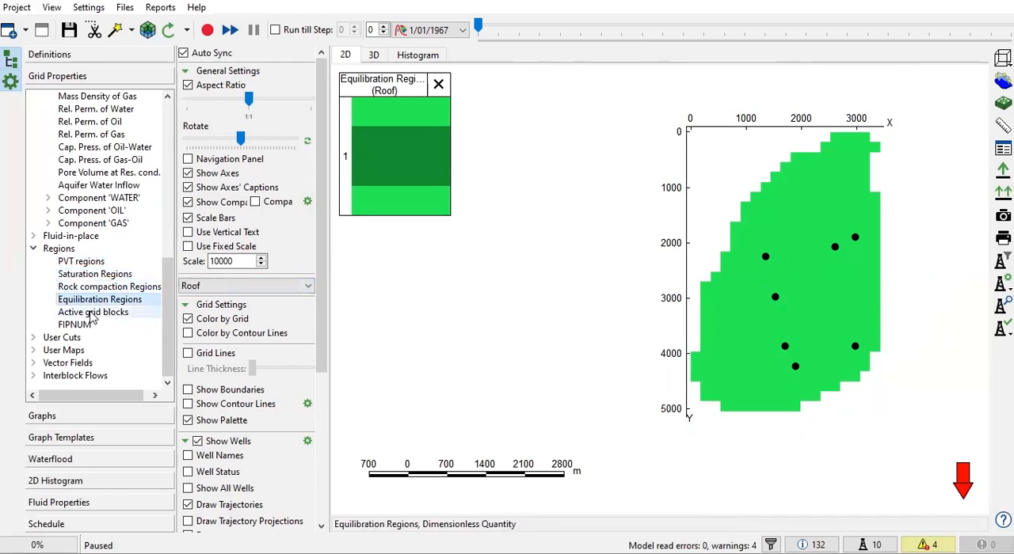
left_click(92, 311)
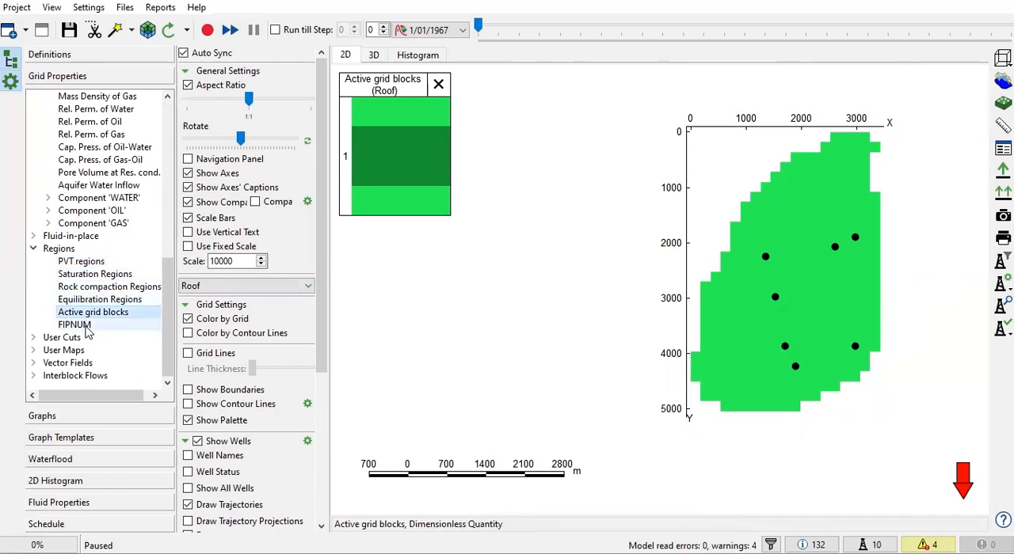
left_click(75, 324)
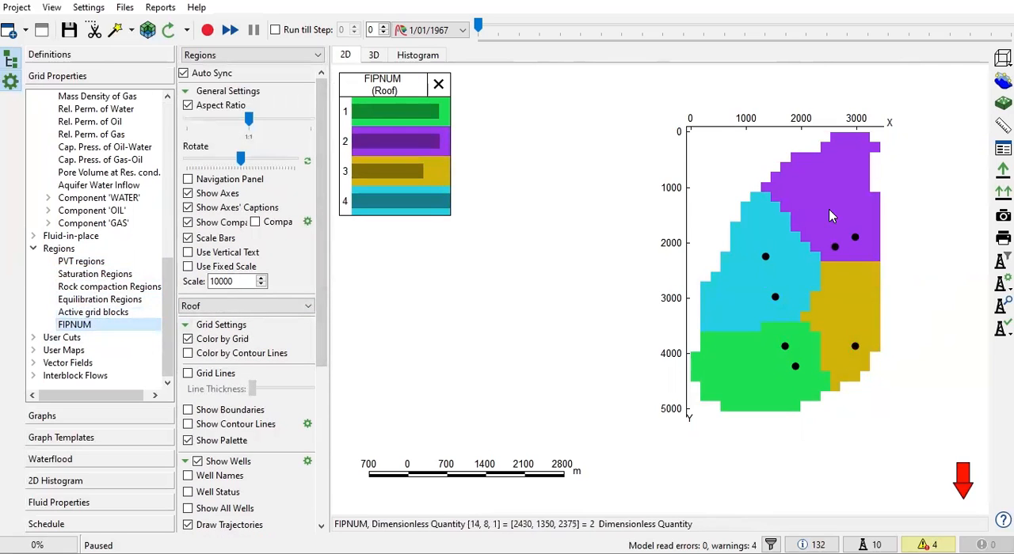
mouse_move(790, 220)
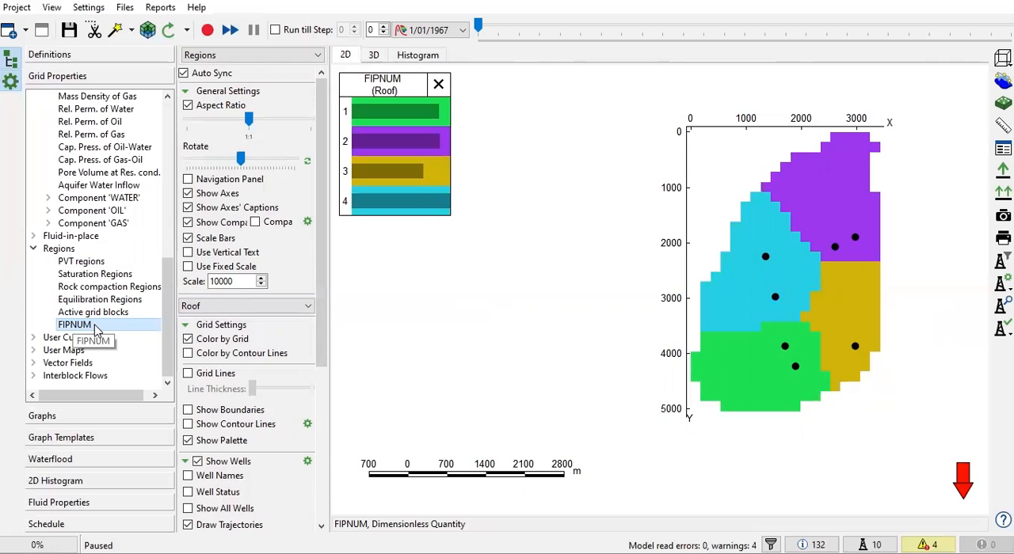
mouse_move(115, 343)
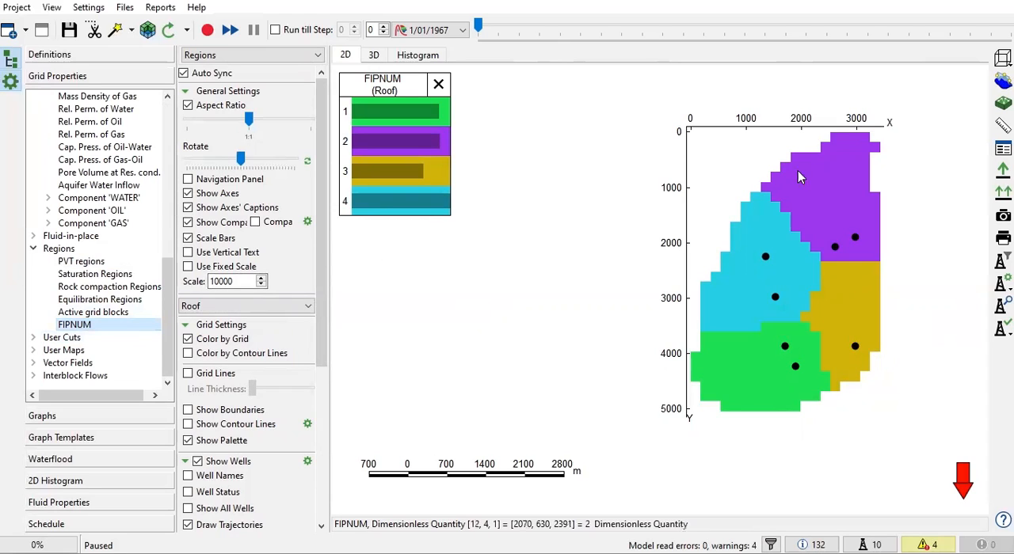
mouse_move(824, 275)
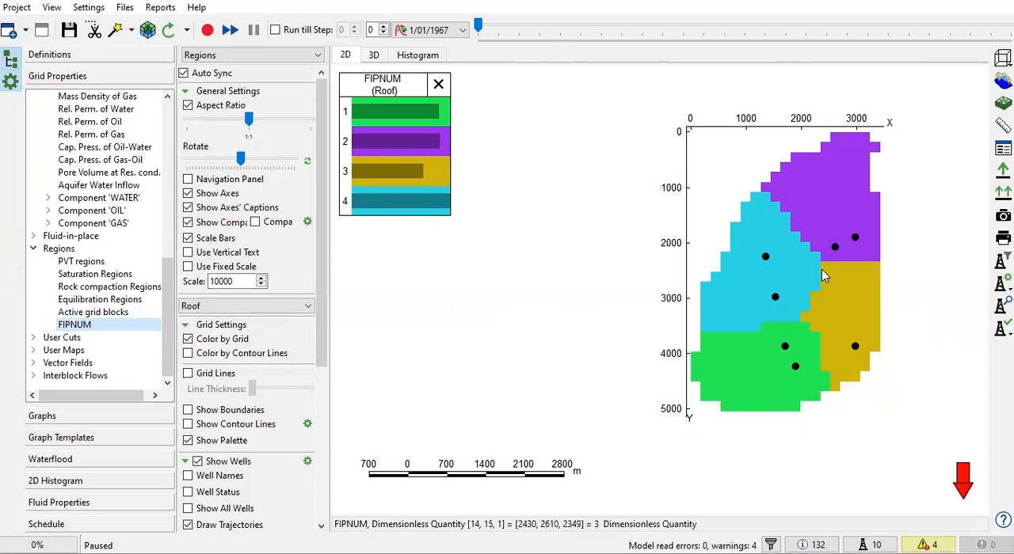
mouse_move(821, 277)
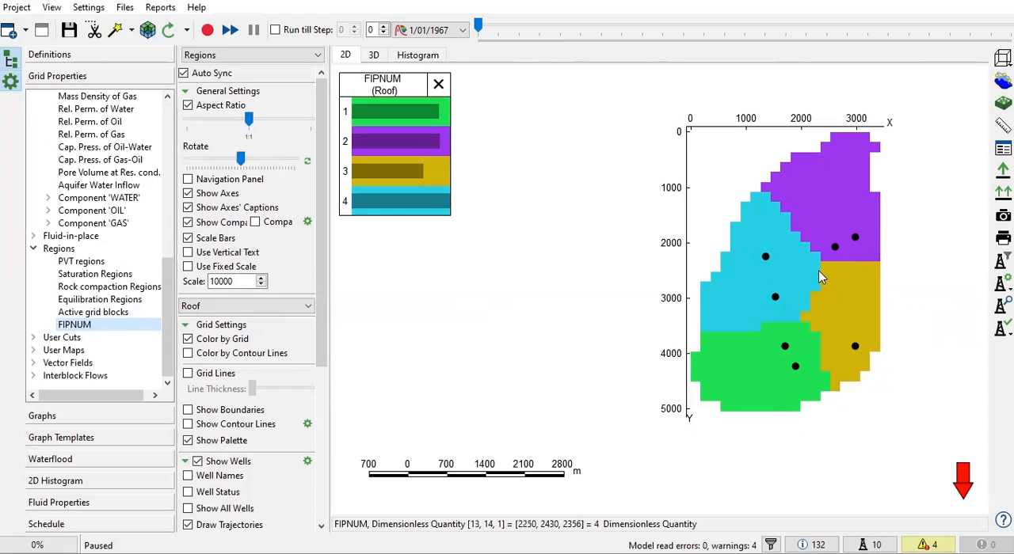
mouse_move(800, 267)
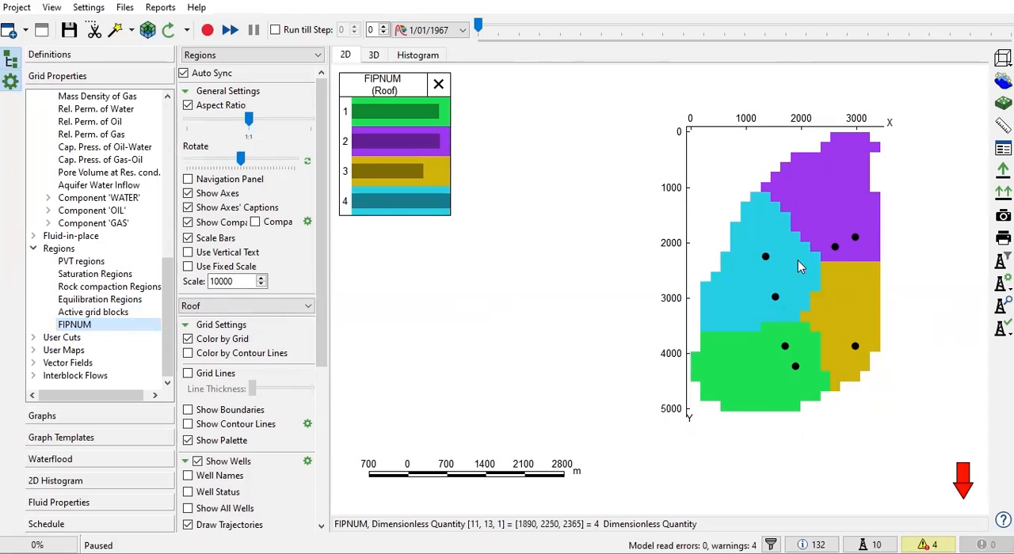
mouse_move(775, 280)
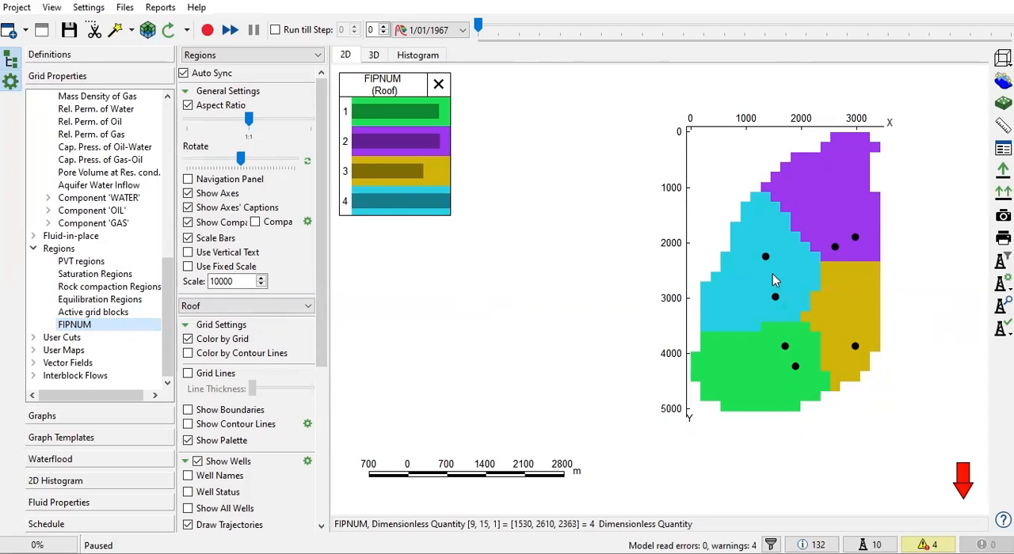
mouse_move(753, 281)
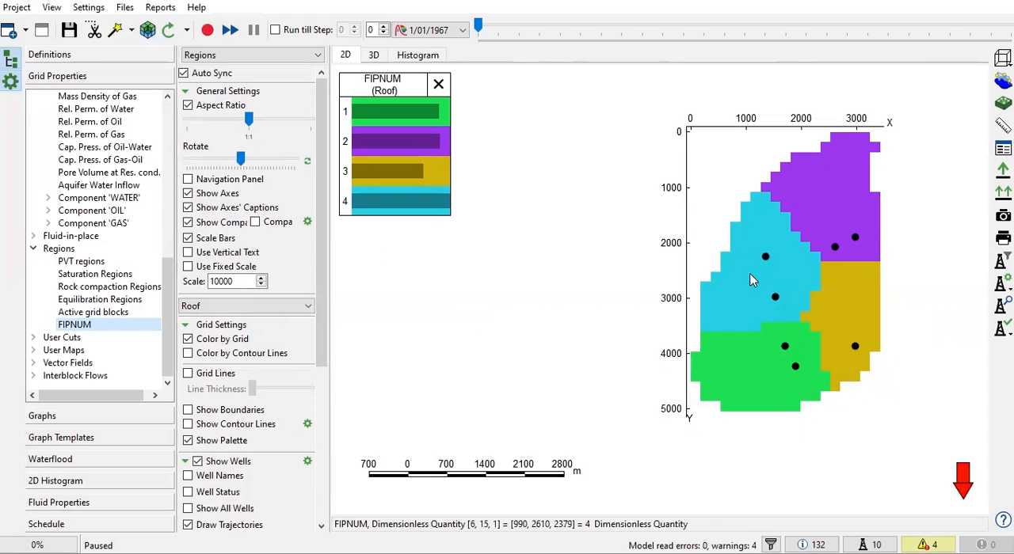
mouse_move(798, 299)
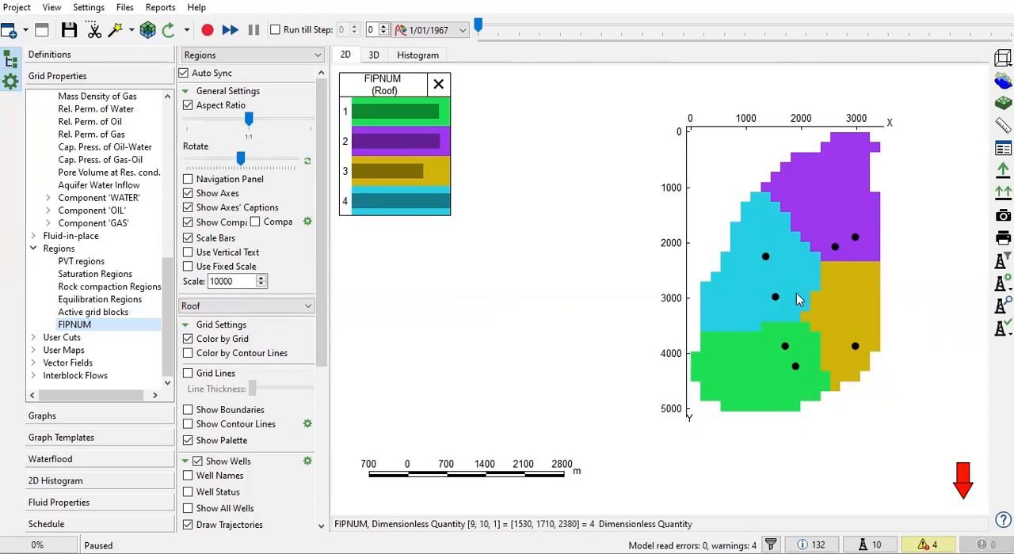
mouse_move(784, 268)
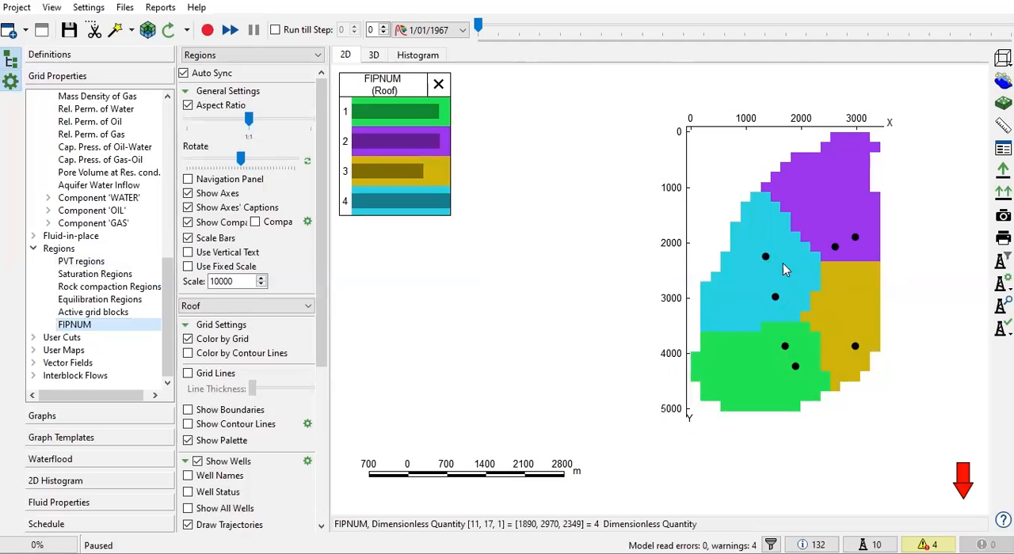
mouse_move(762, 237)
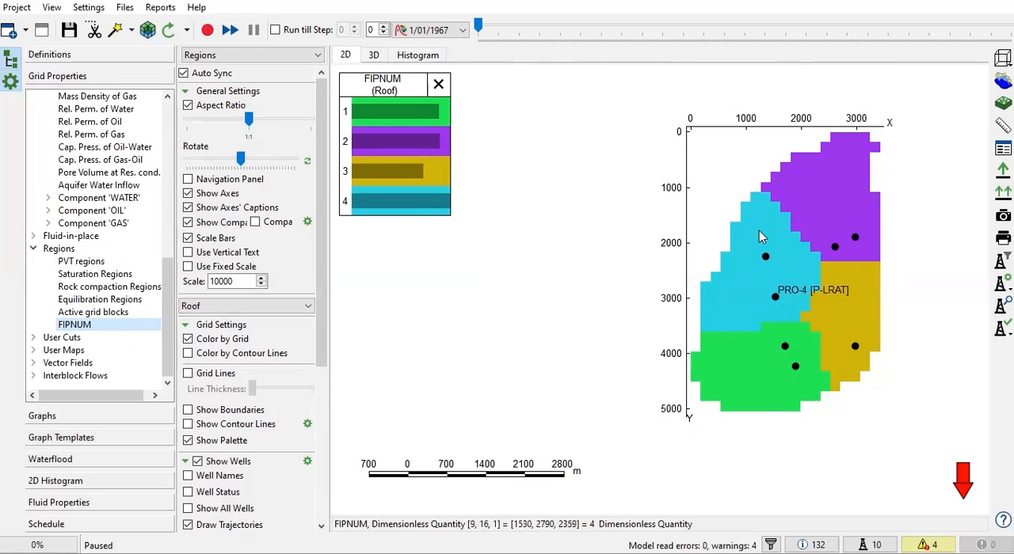
mouse_move(790, 266)
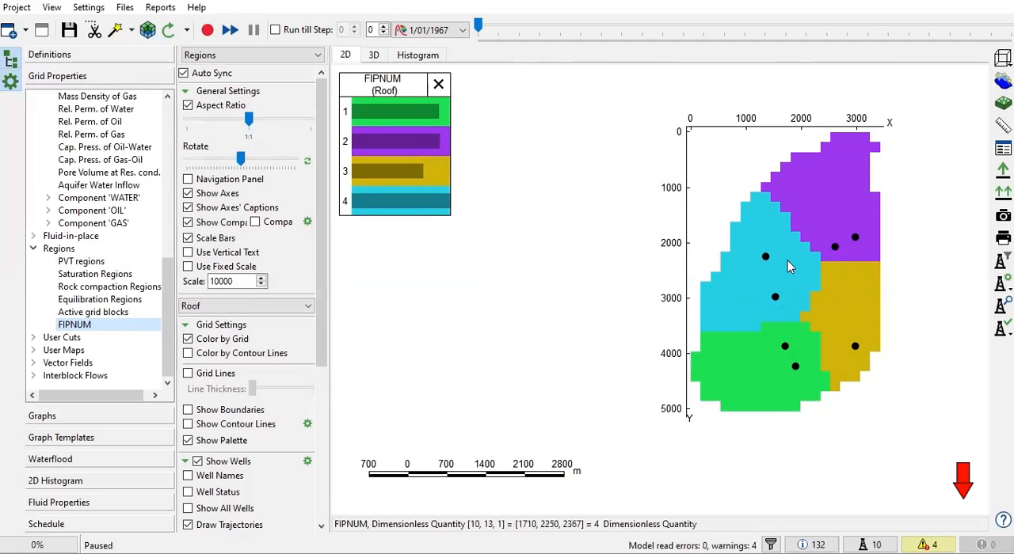
mouse_move(861, 208)
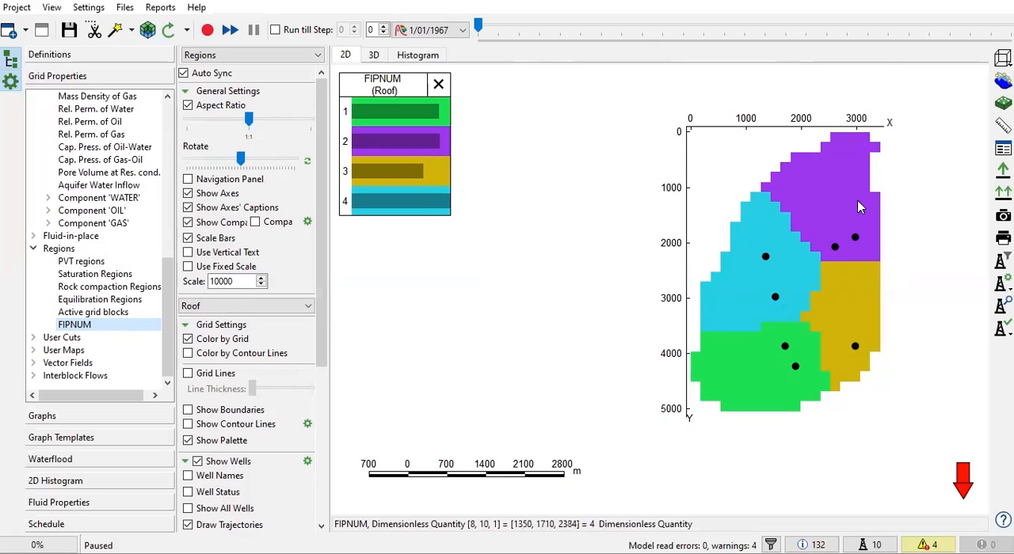
mouse_move(847, 236)
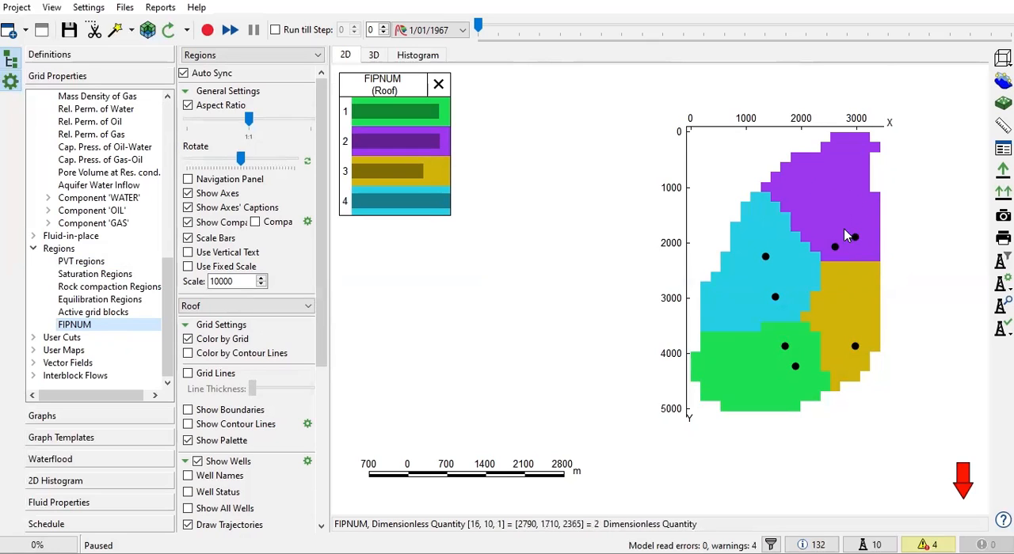
mouse_move(847, 224)
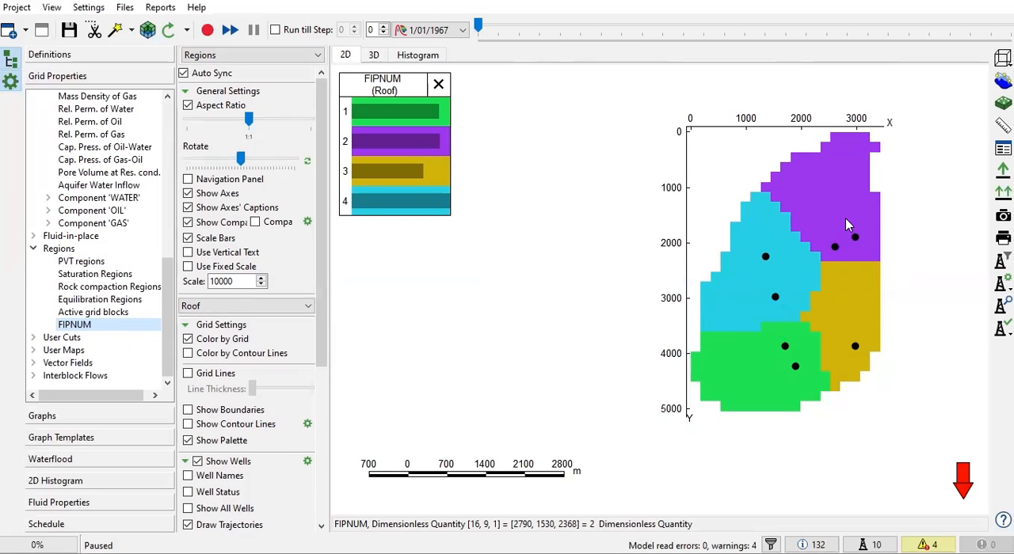
mouse_move(796, 208)
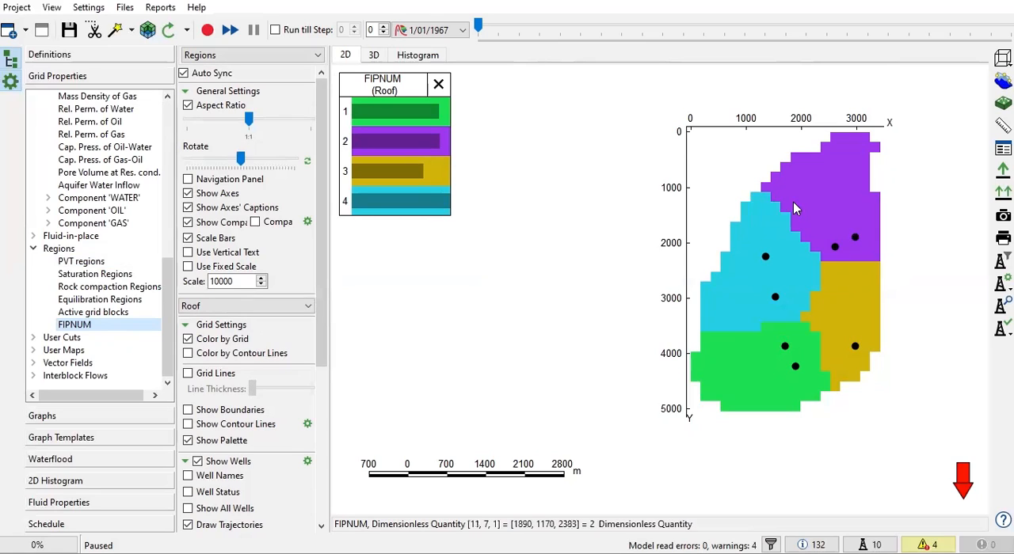
mouse_move(832, 208)
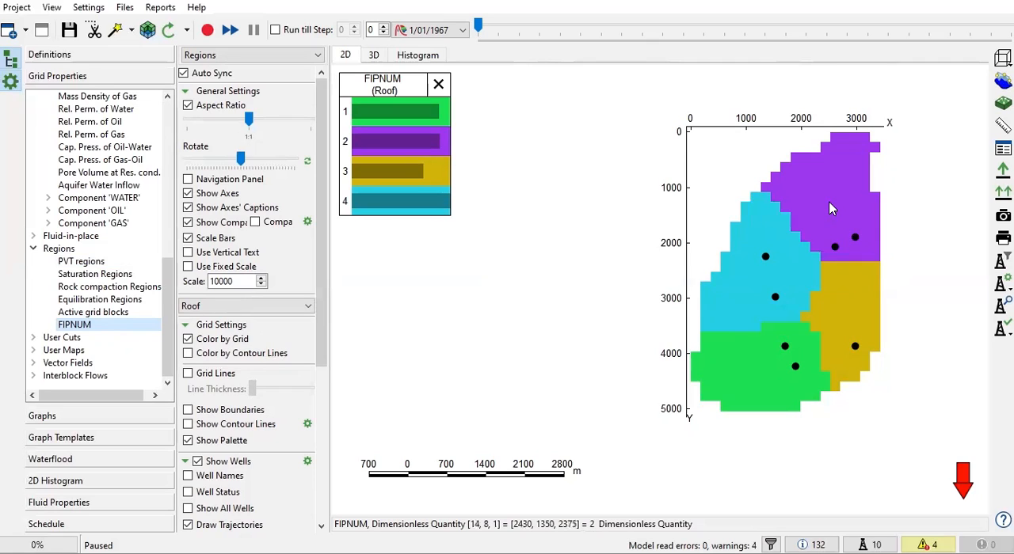
mouse_move(829, 204)
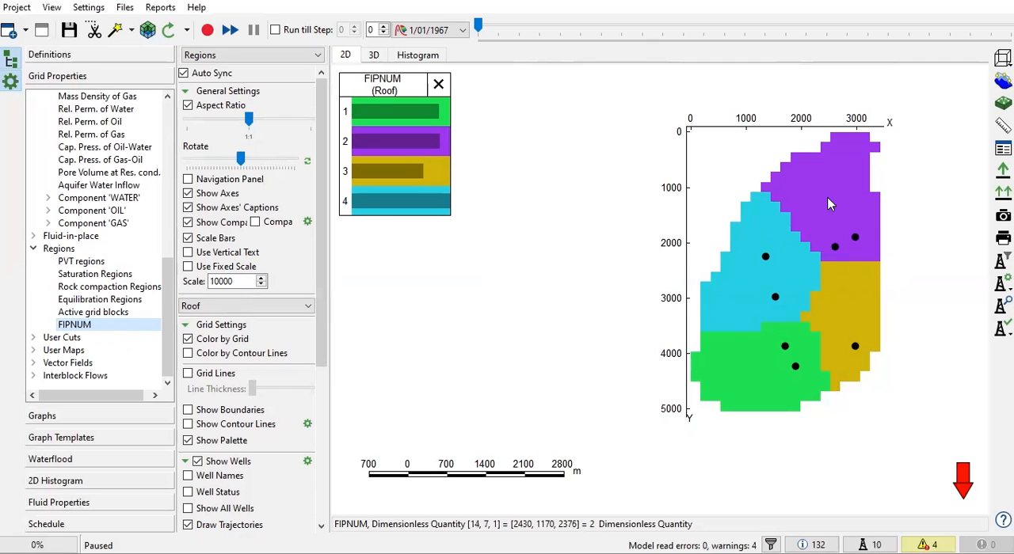
mouse_move(819, 199)
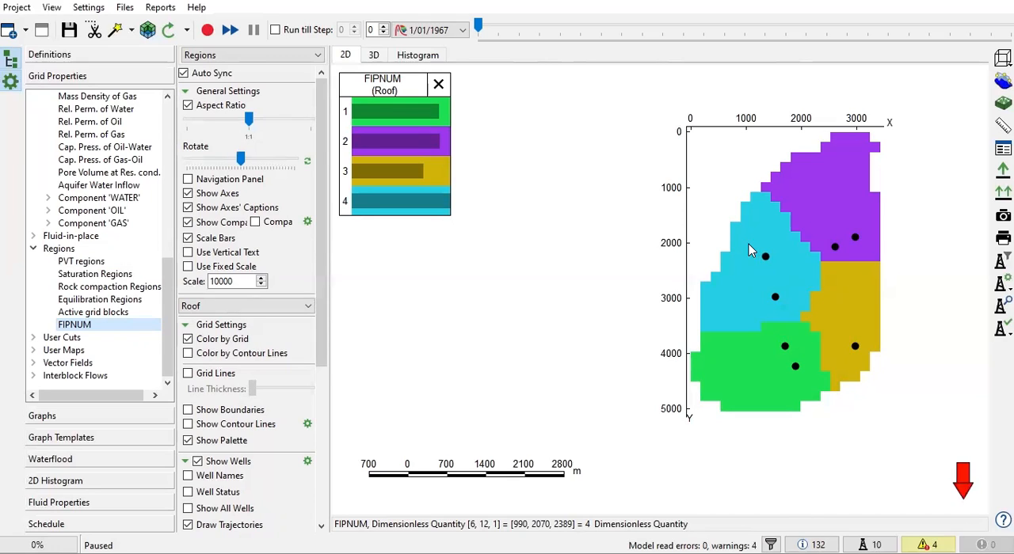
mouse_move(760, 259)
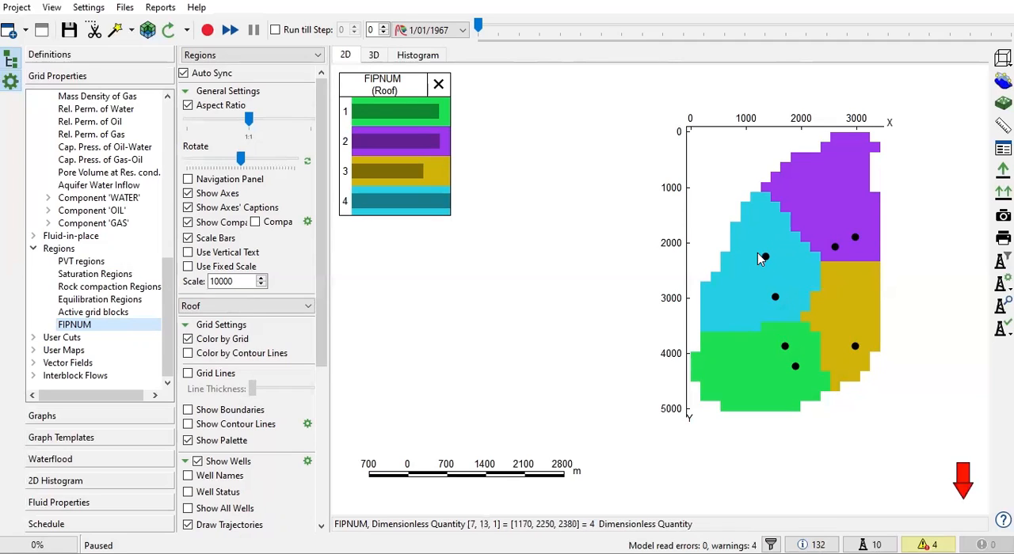
mouse_move(784, 242)
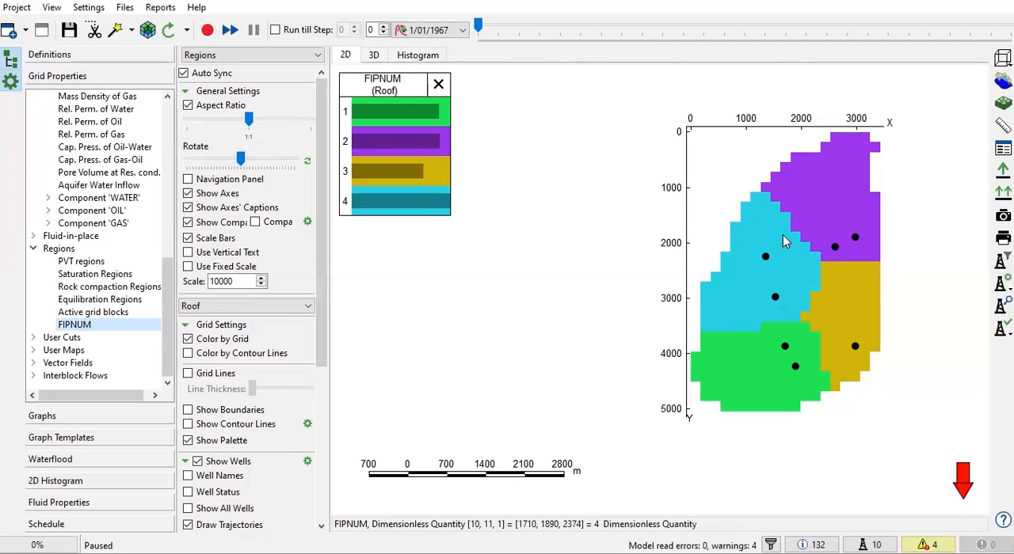
mouse_move(809, 243)
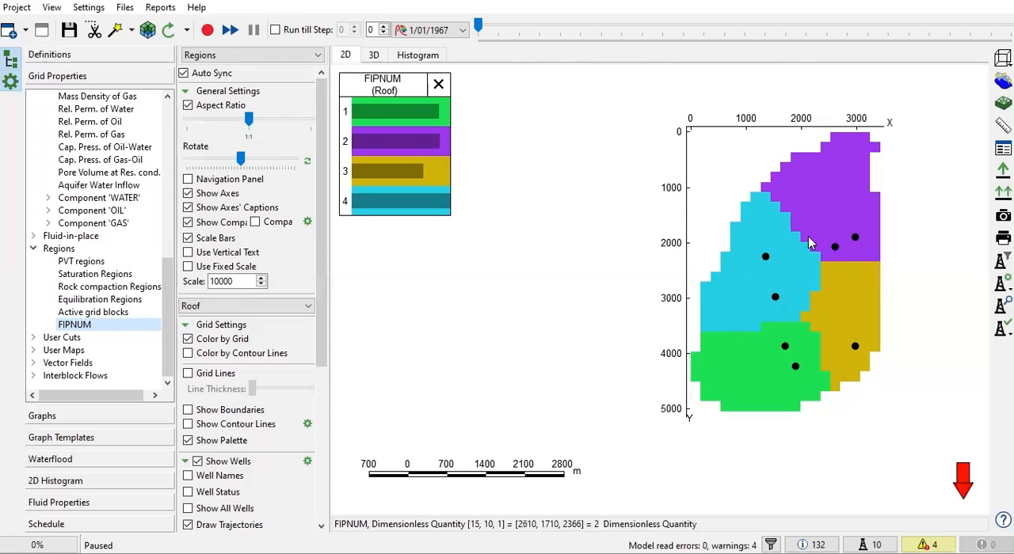
mouse_move(794, 179)
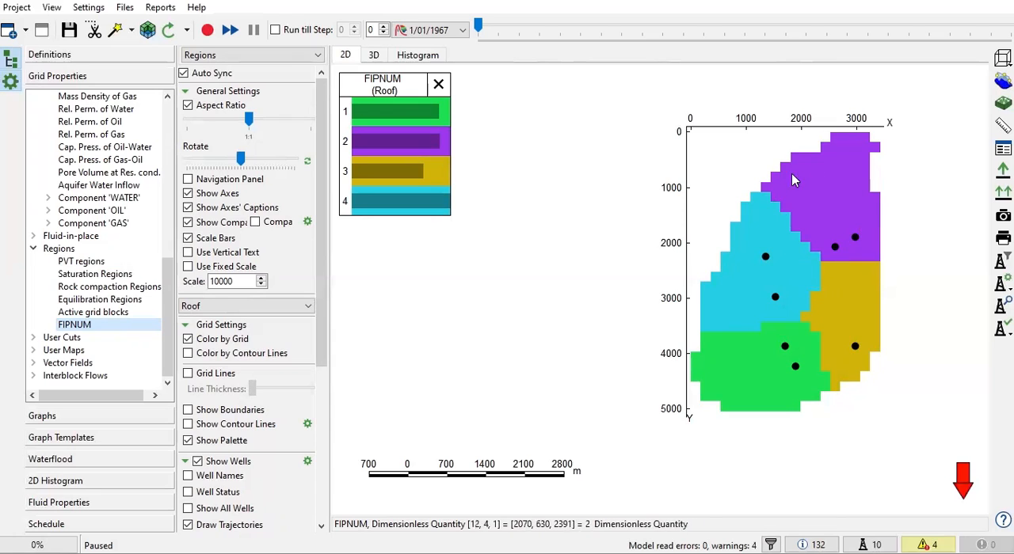
mouse_move(759, 220)
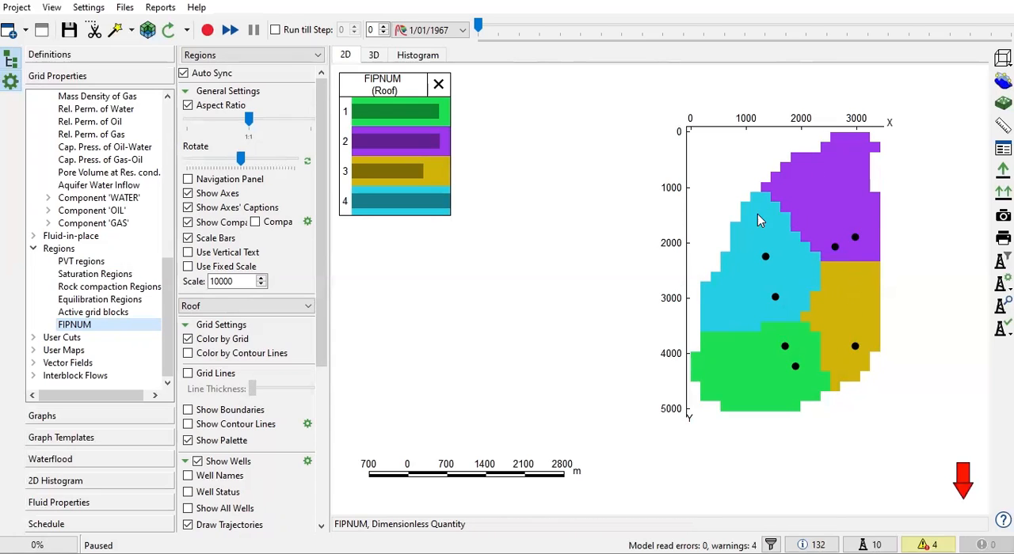
mouse_move(766, 222)
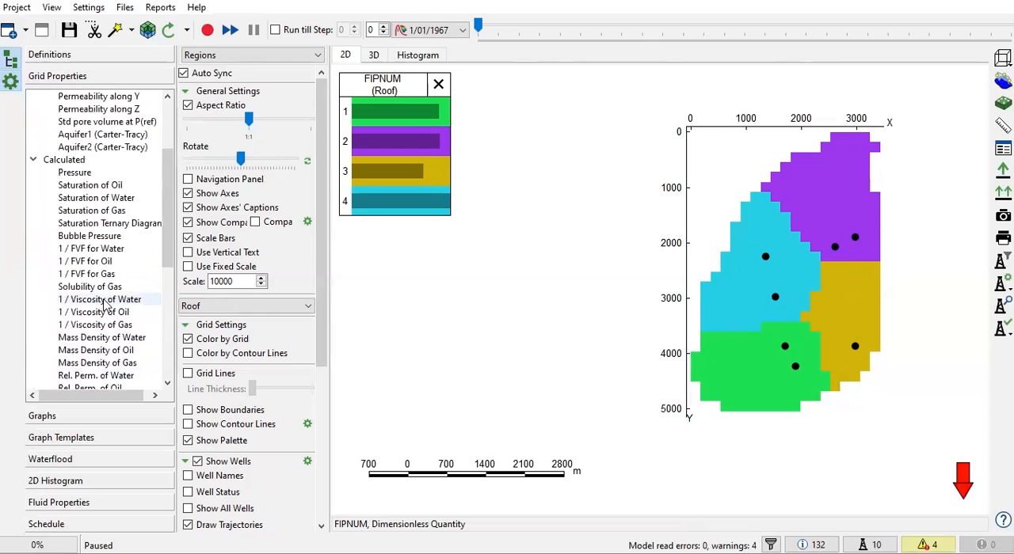
Scroll the collapsed property tree back up to its main groups
scroll("up", 3)
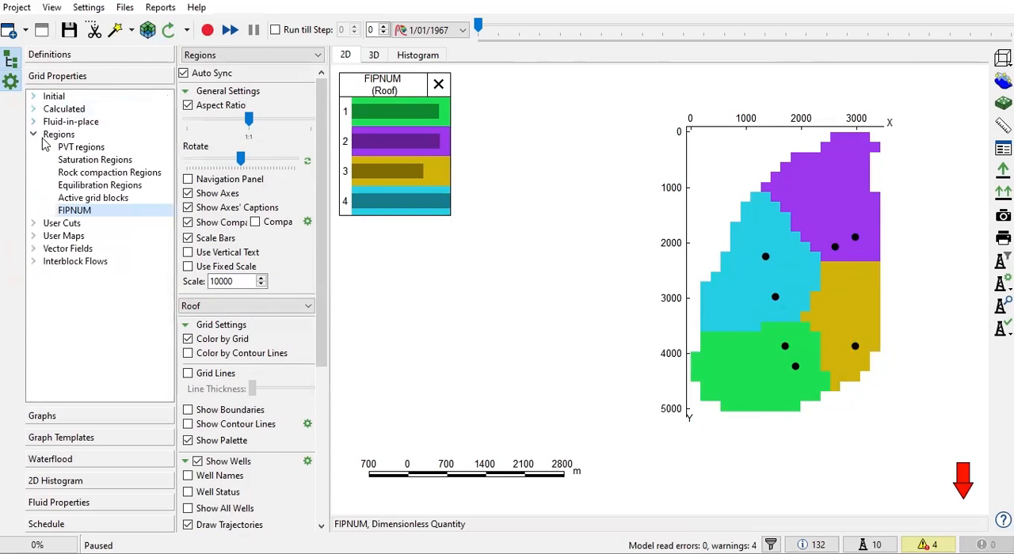
mouse_move(54, 465)
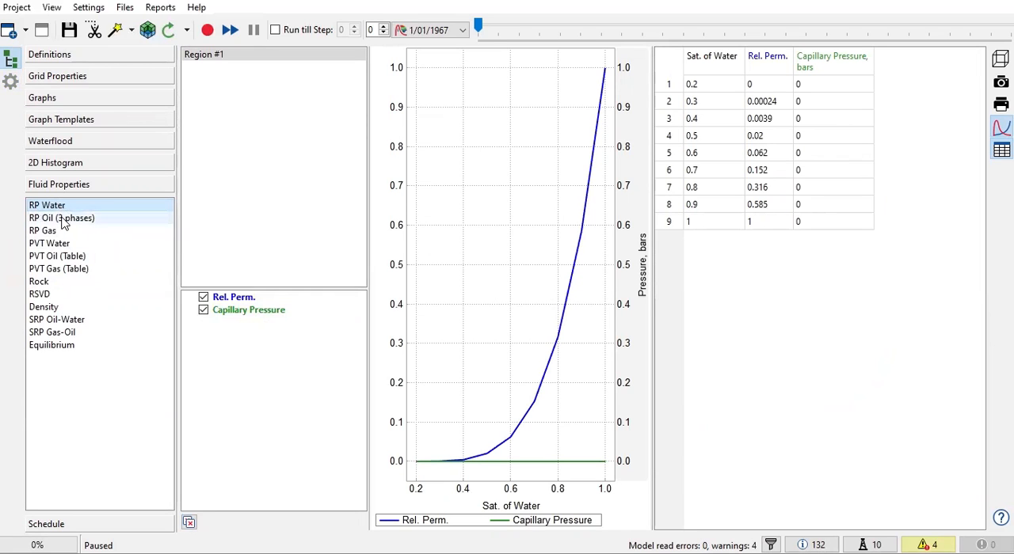
Review oil, gas, then water relative permeability tables, selecting the first water value
left_click(61, 218)
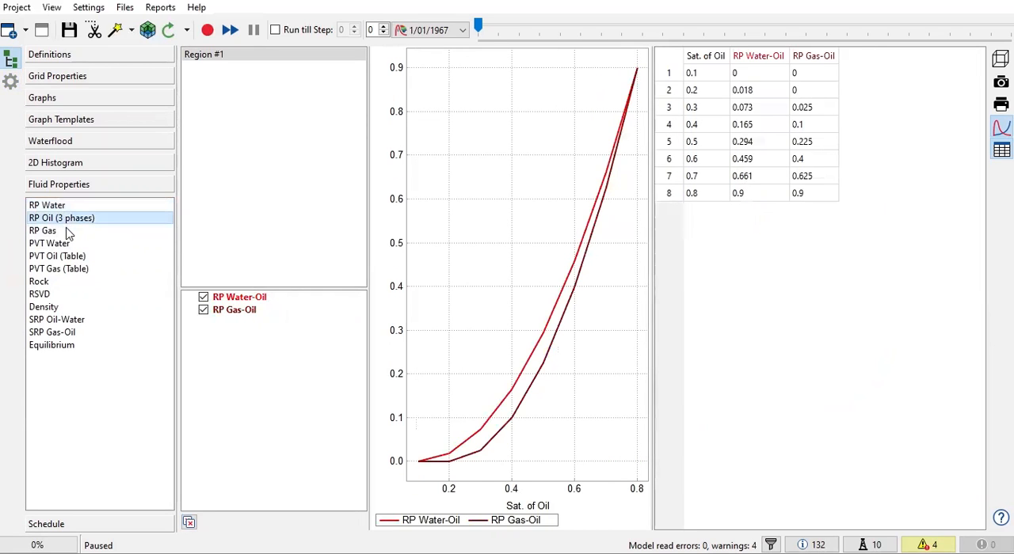
left_click(42, 230)
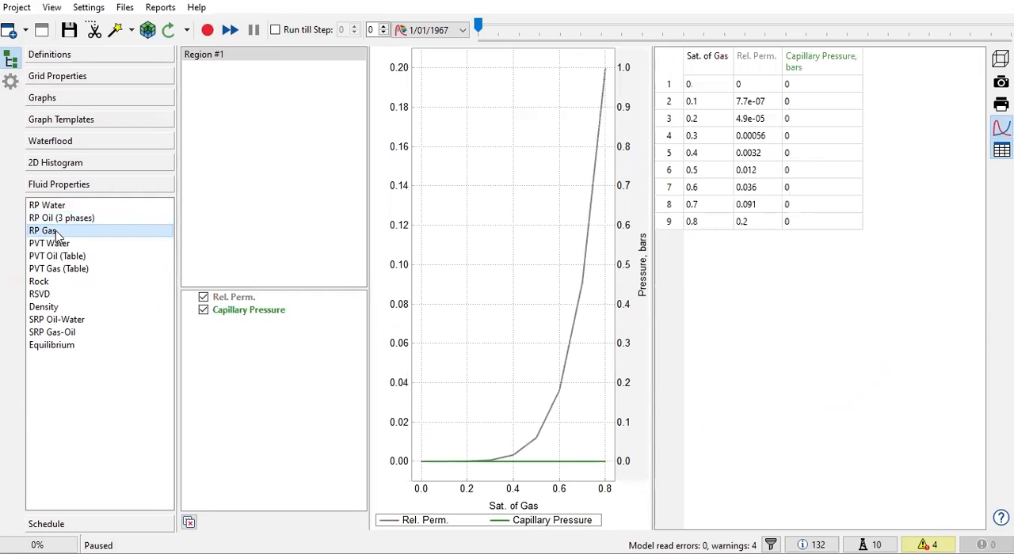
left_click(47, 205)
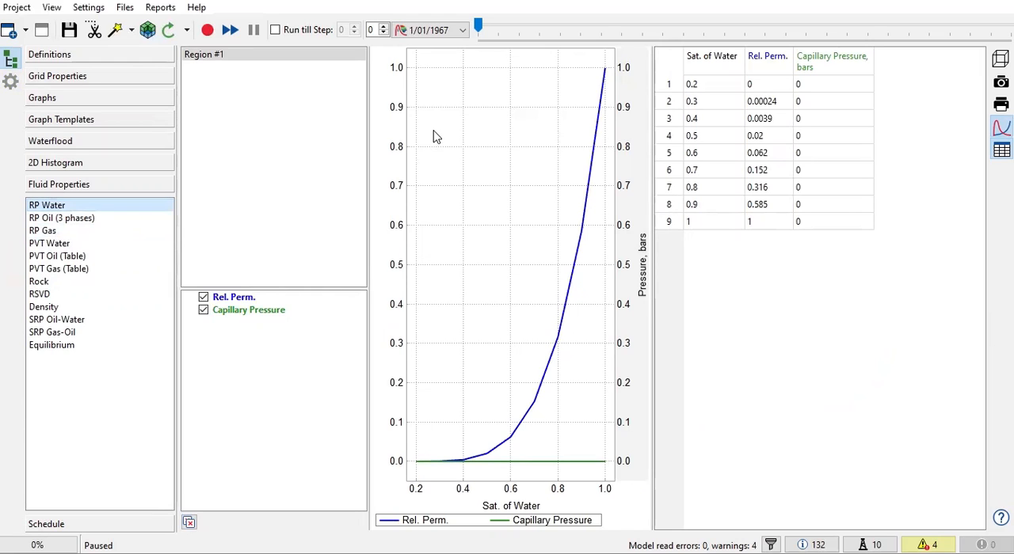
left_click(766, 84)
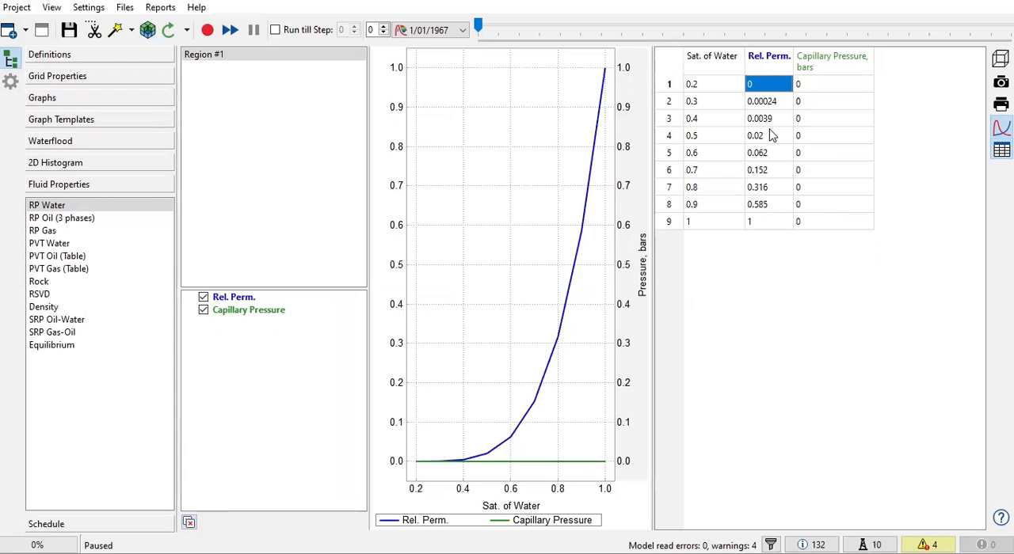
mouse_move(795, 133)
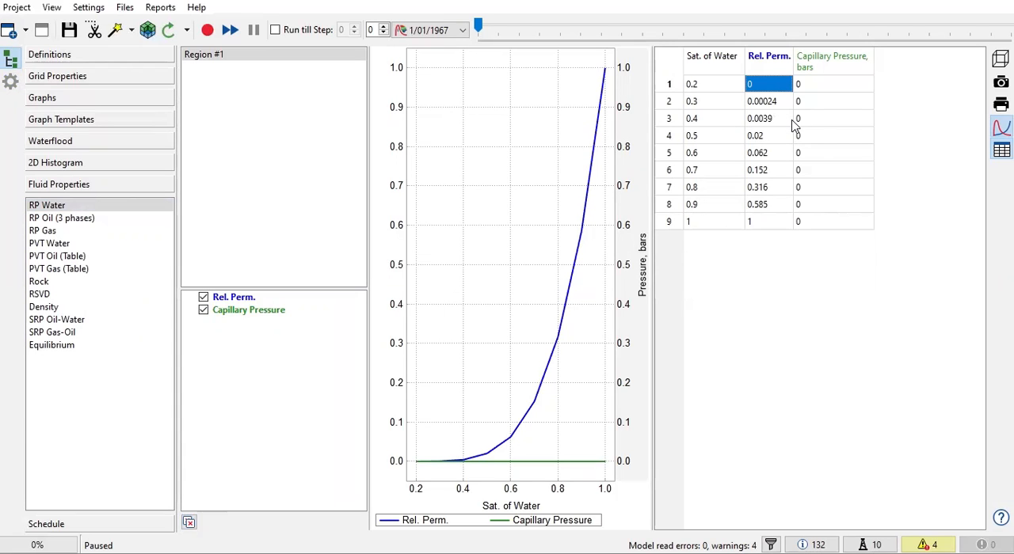
mouse_move(795, 122)
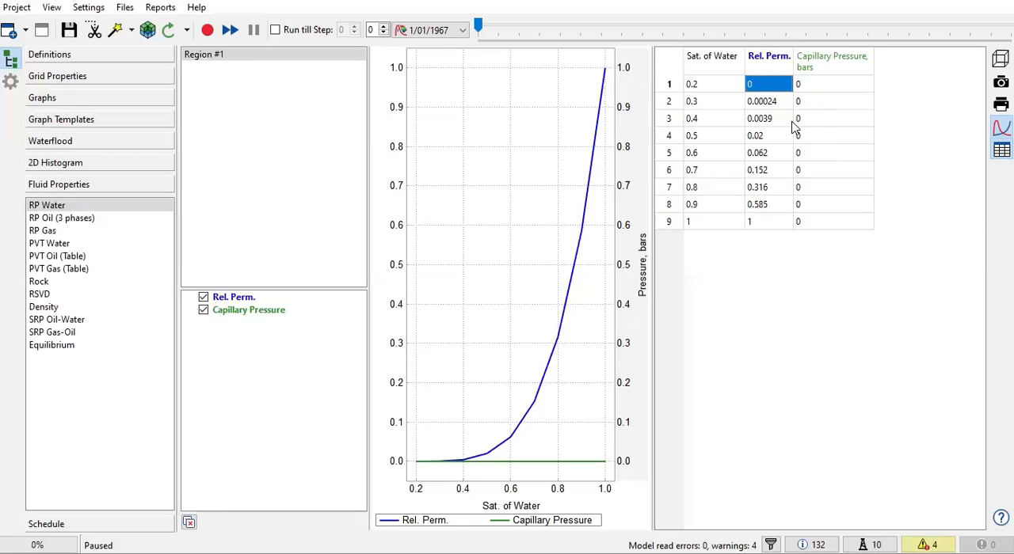
mouse_move(808, 218)
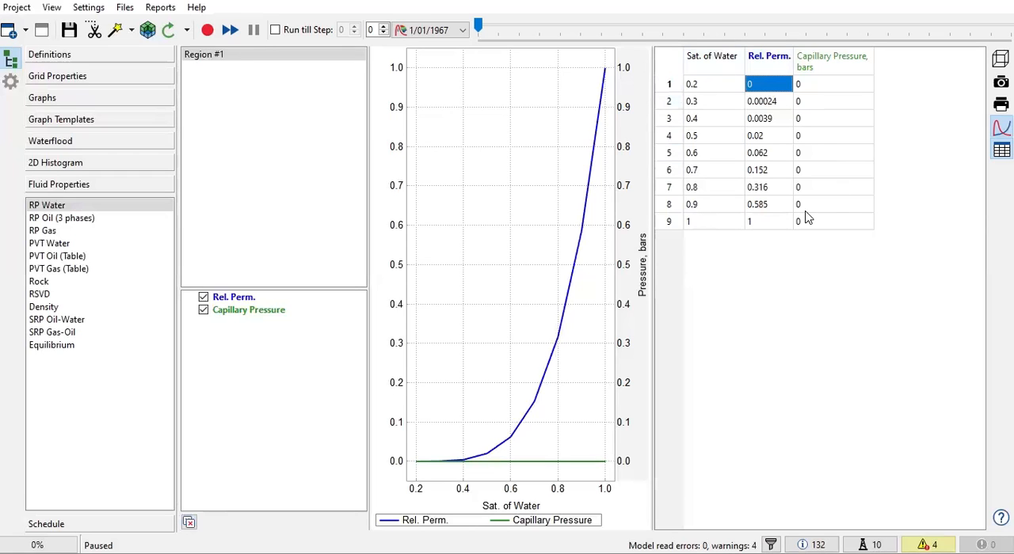
mouse_move(814, 212)
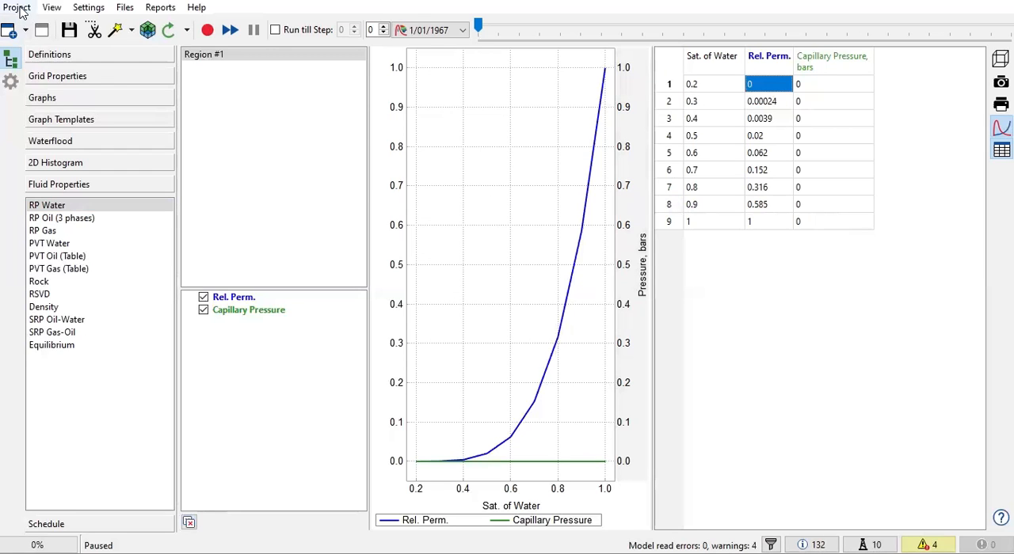
Launch Convert to Corey Correlations from the Project menu's Approximate RP options
left_click(16, 7)
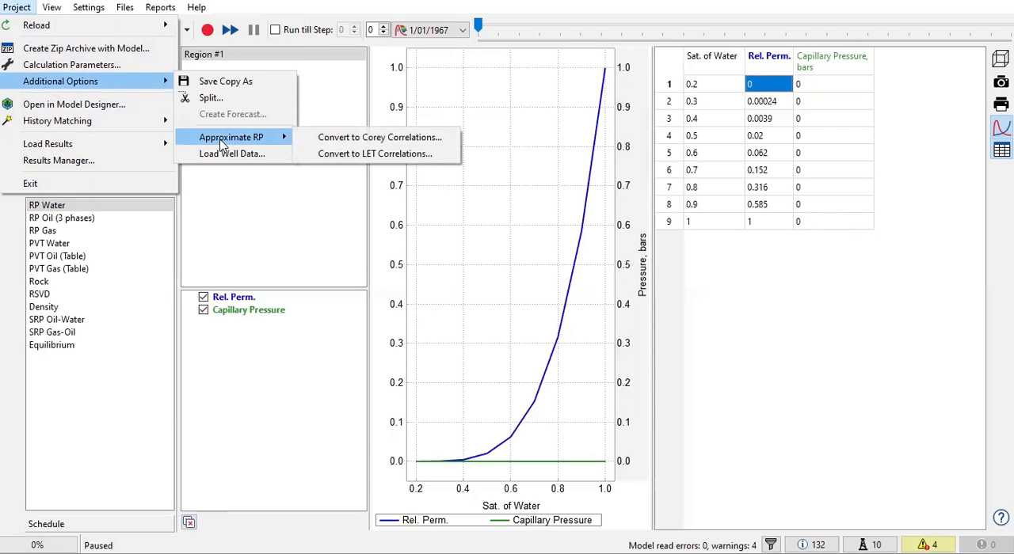
mouse_move(742, 167)
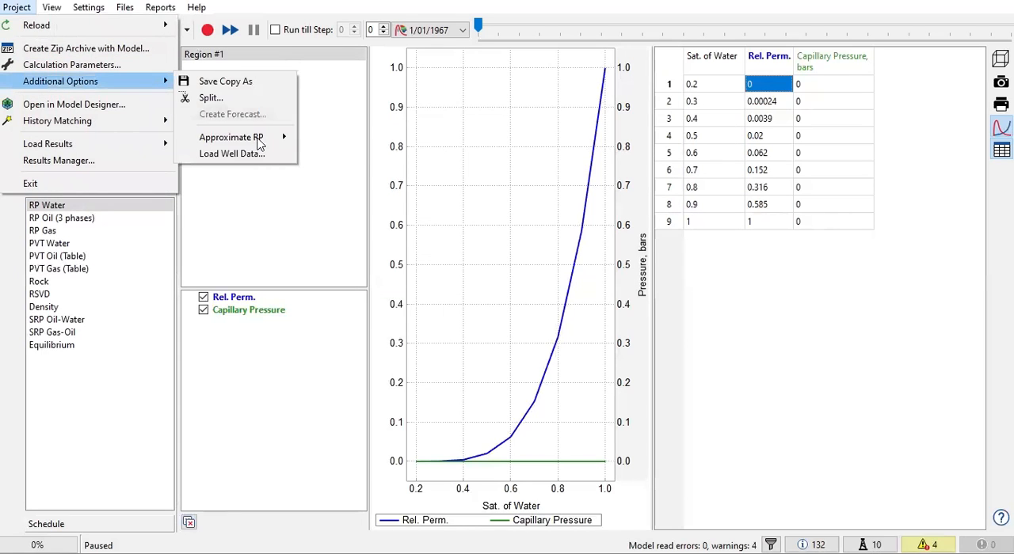
mouse_move(232, 137)
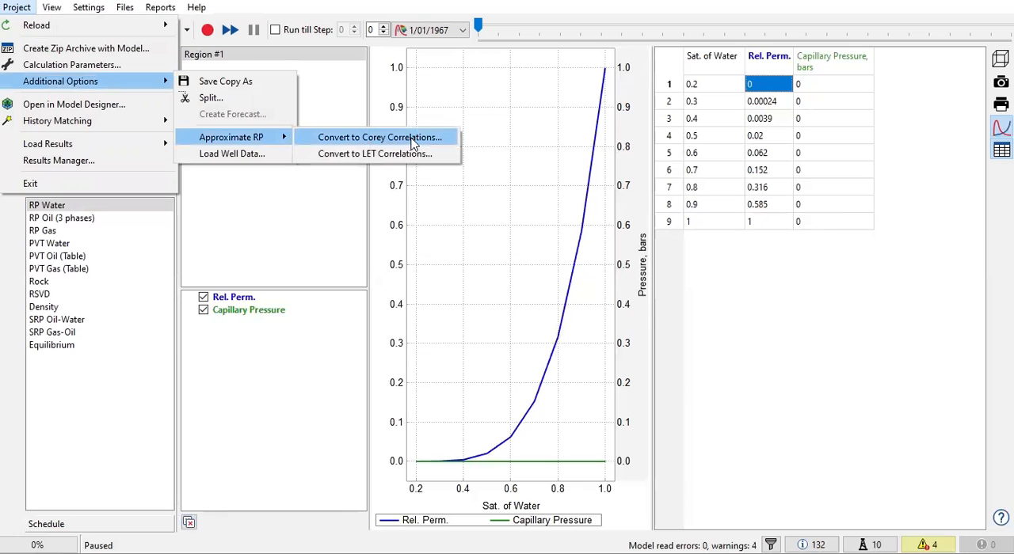
left_click(380, 137)
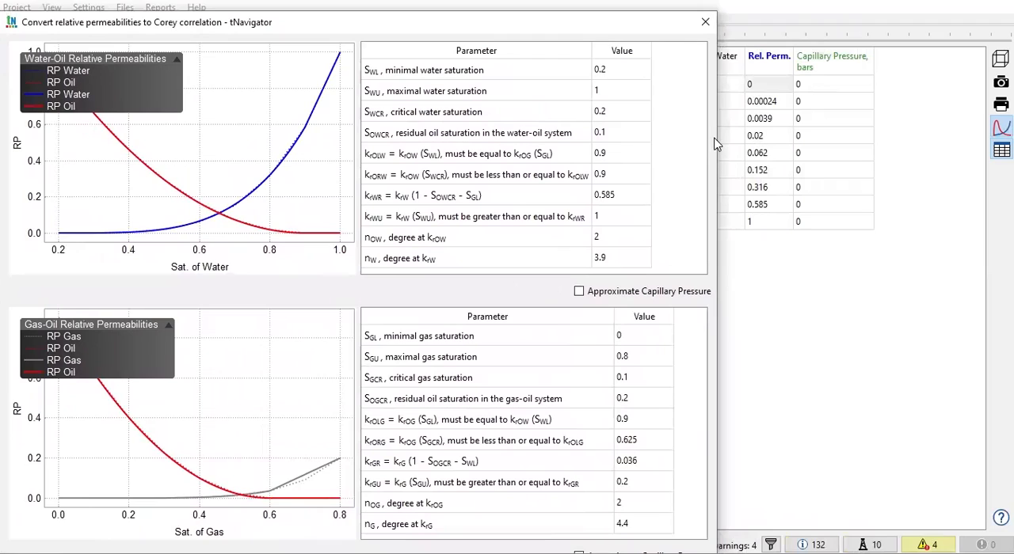
mouse_move(666, 99)
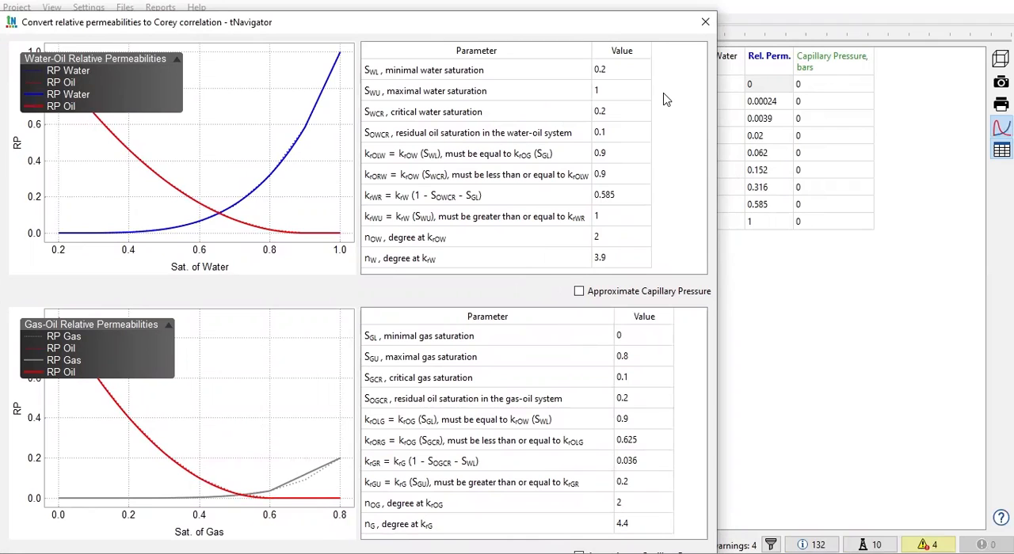
mouse_move(608, 25)
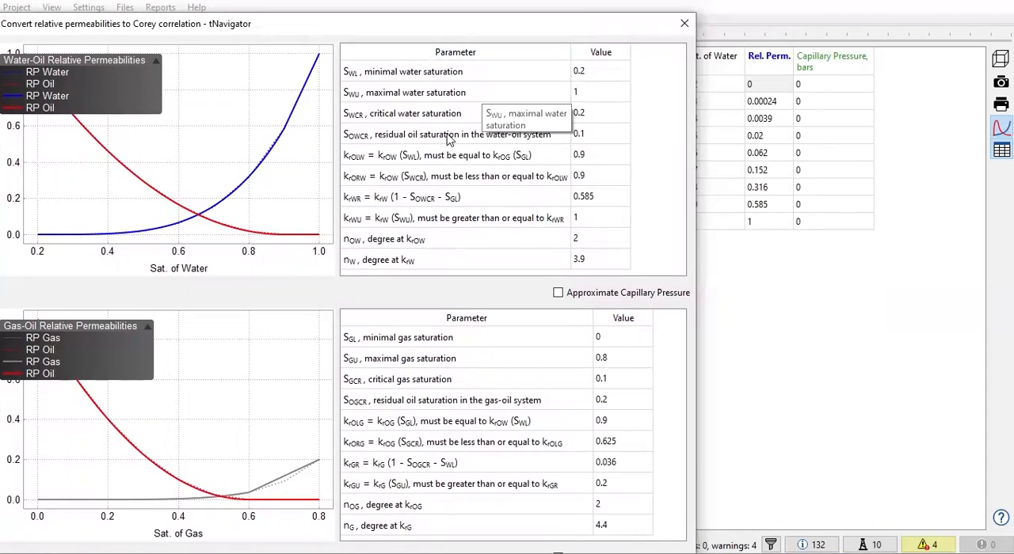
mouse_move(375, 261)
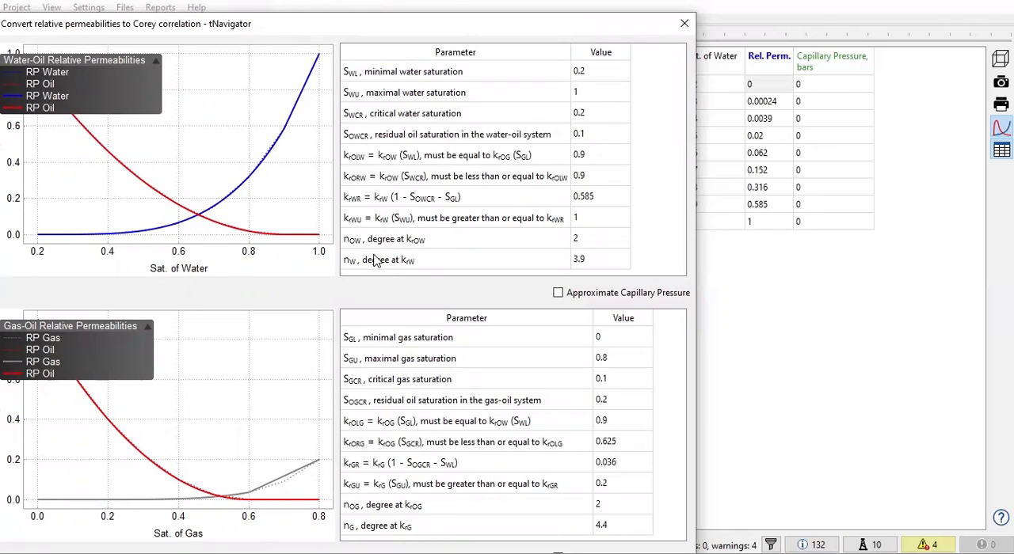
mouse_move(386, 270)
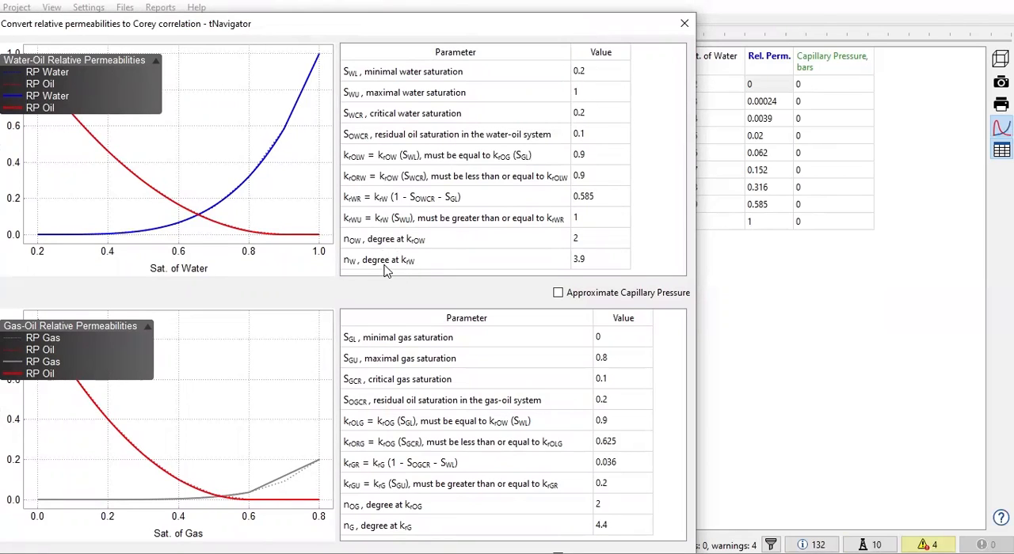
mouse_move(416, 271)
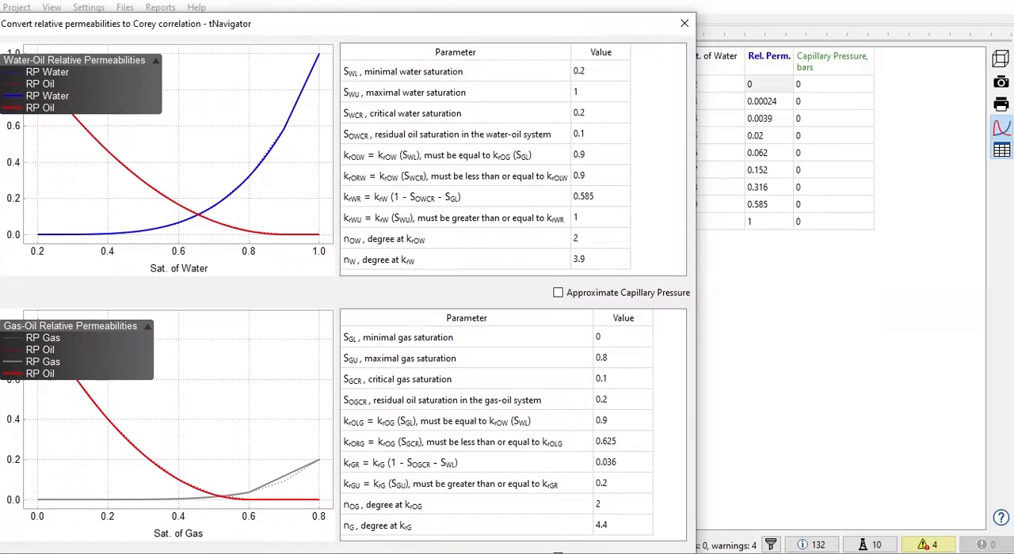
mouse_move(602, 419)
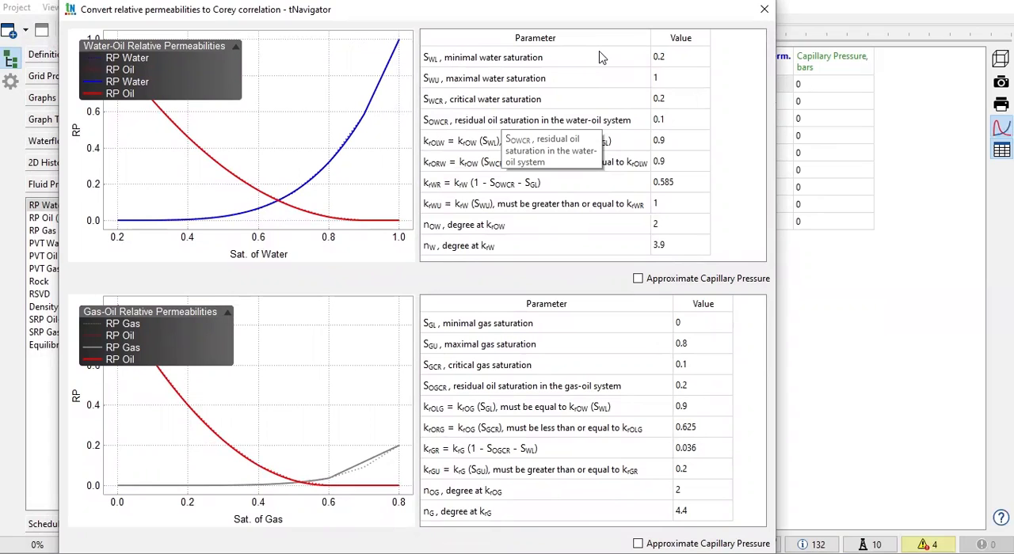
mouse_move(602, 57)
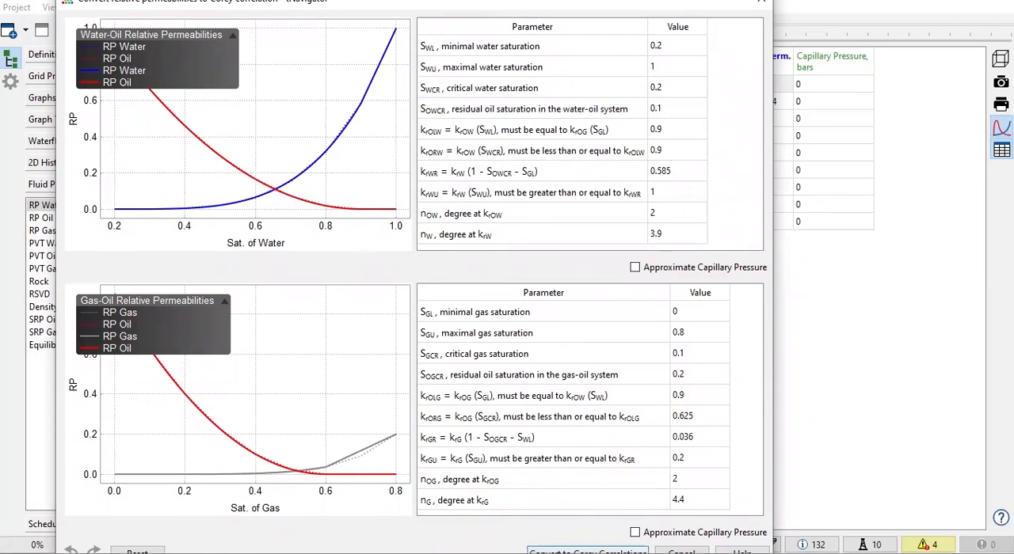
Accept the fitted Corey parameters with Convert to Corey Correlations
left_click(587, 552)
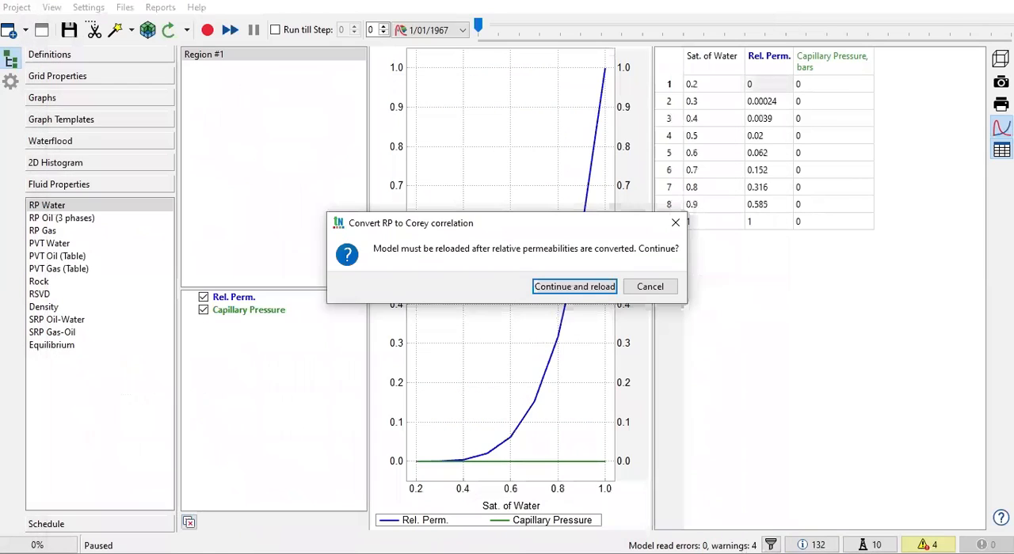
mouse_move(436, 258)
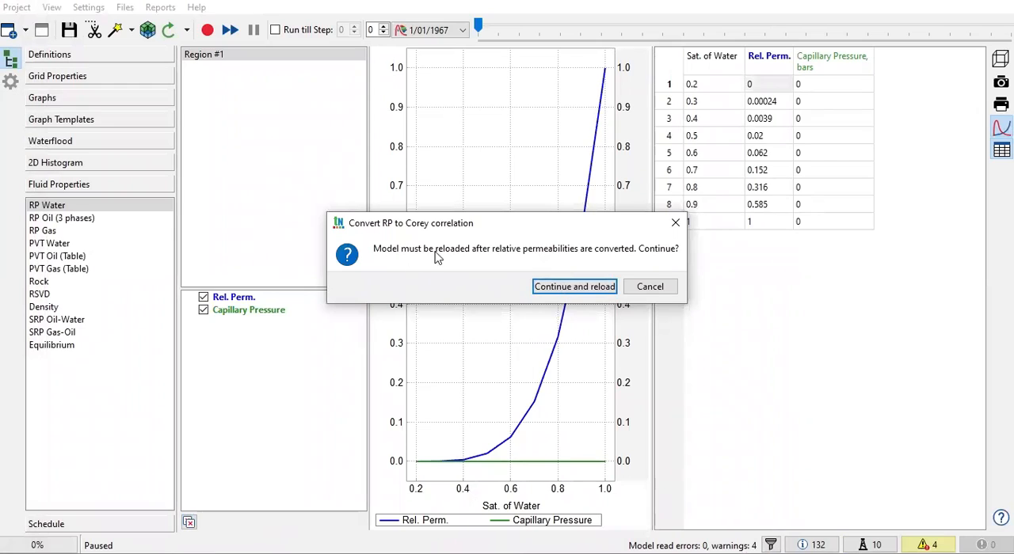
mouse_move(490, 265)
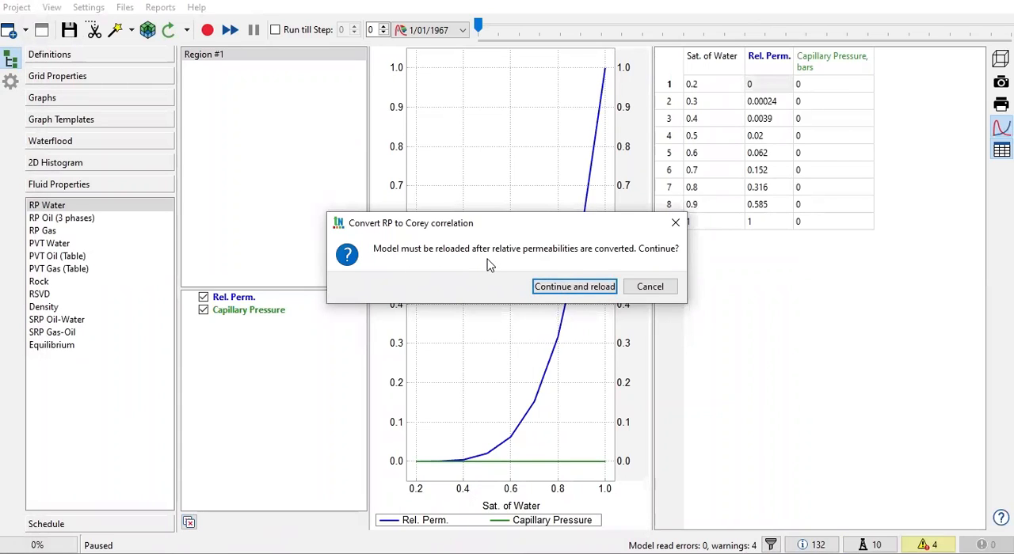
mouse_move(667, 263)
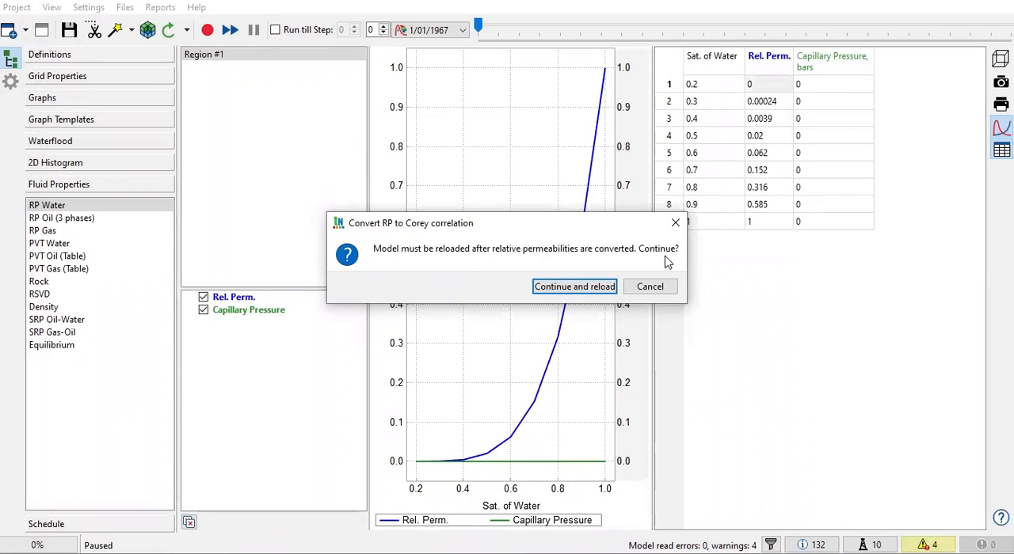
mouse_move(574, 286)
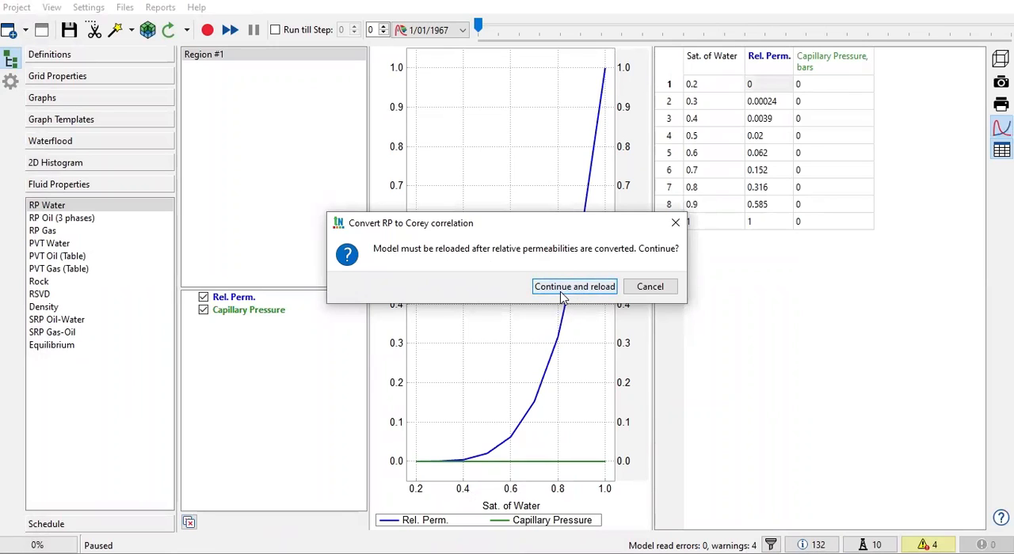
mouse_move(574, 286)
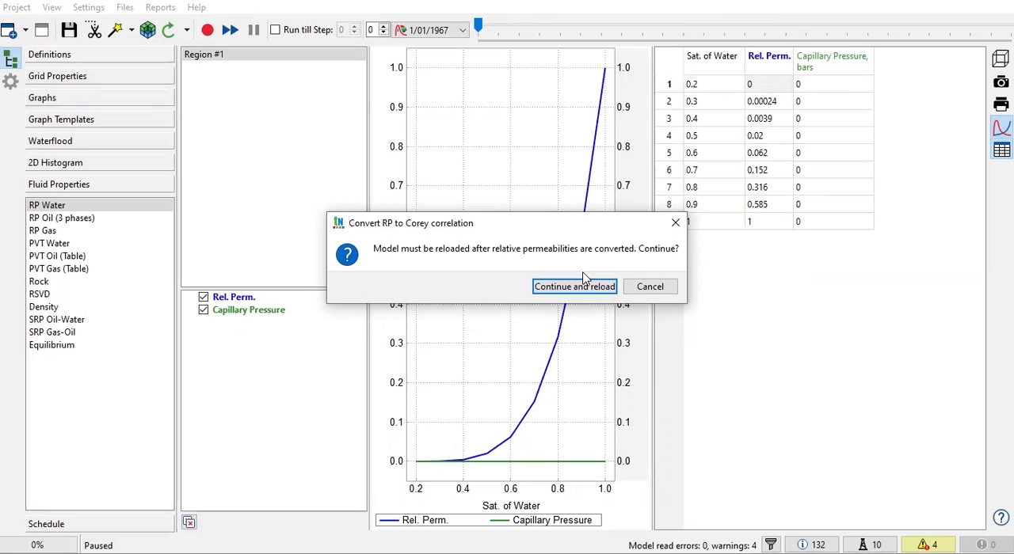
mouse_move(590, 299)
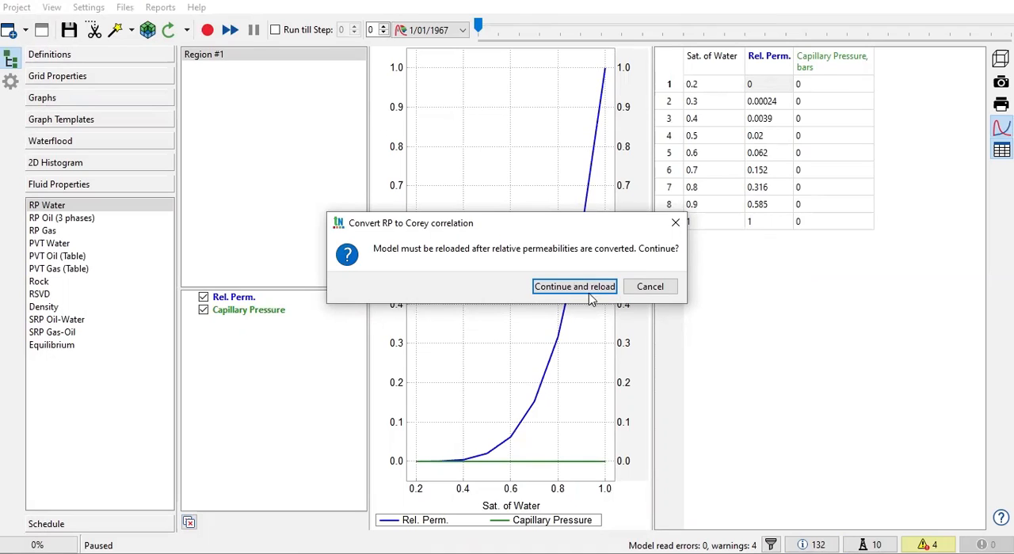
mouse_move(427, 146)
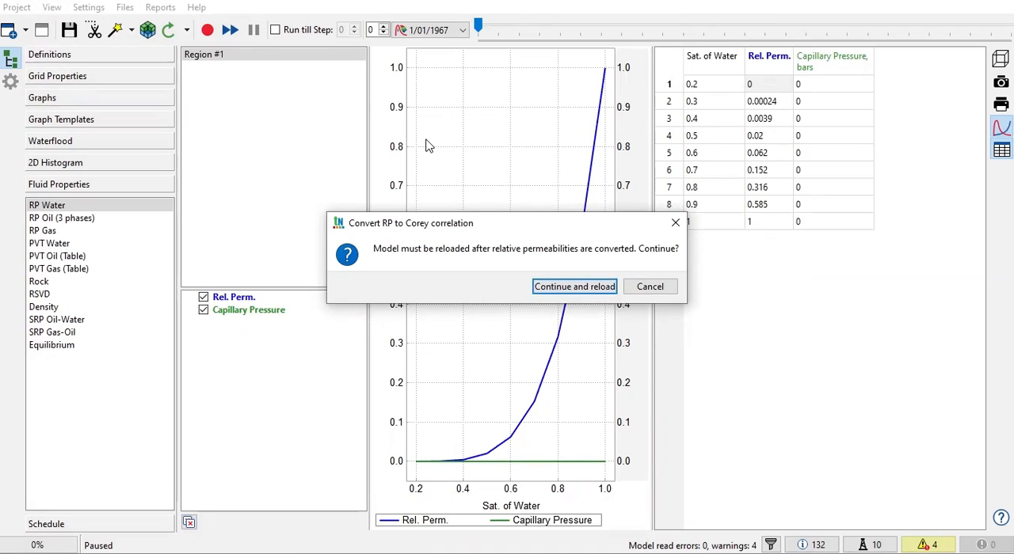
mouse_move(470, 133)
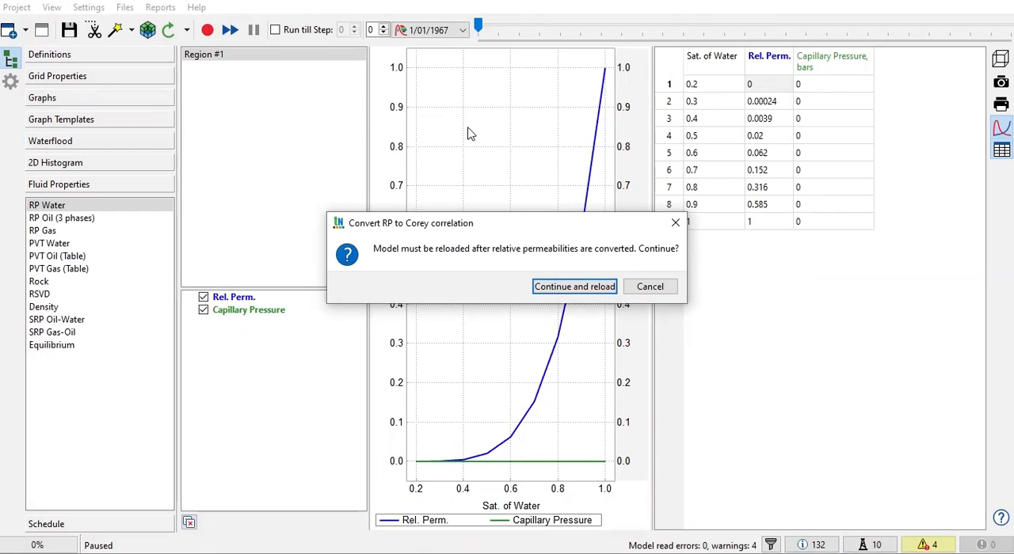
mouse_move(398, 133)
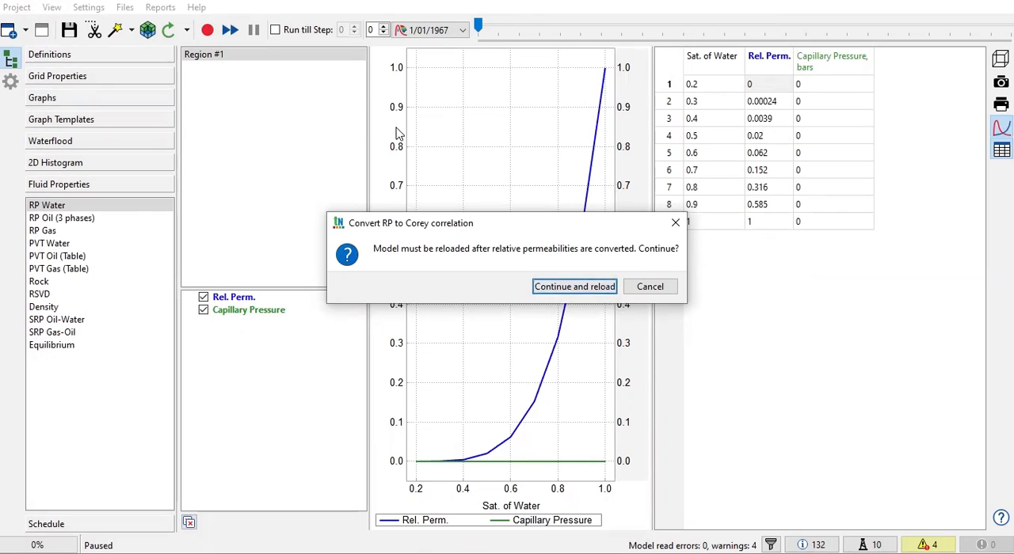